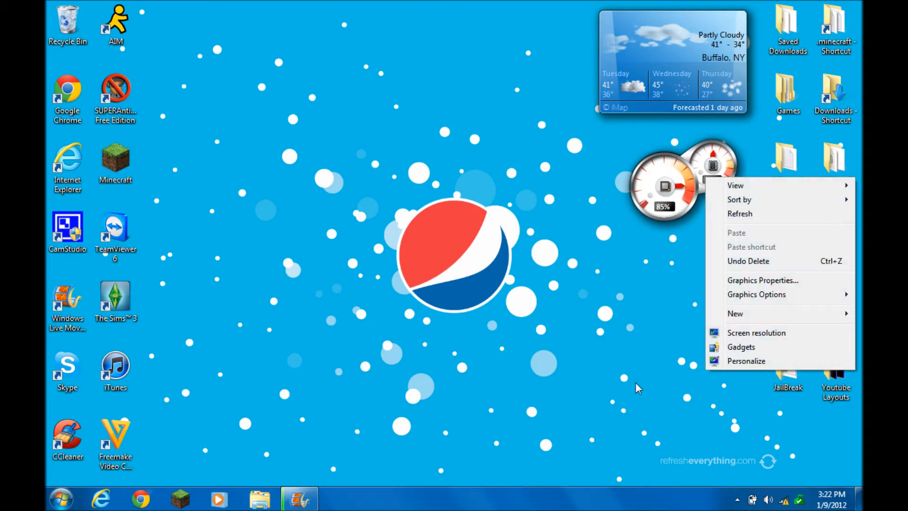
# Step: Dismiss the desktop menu and search the Start menu for 'mine' to find Minesweeper
pyautogui.click(441, 316)
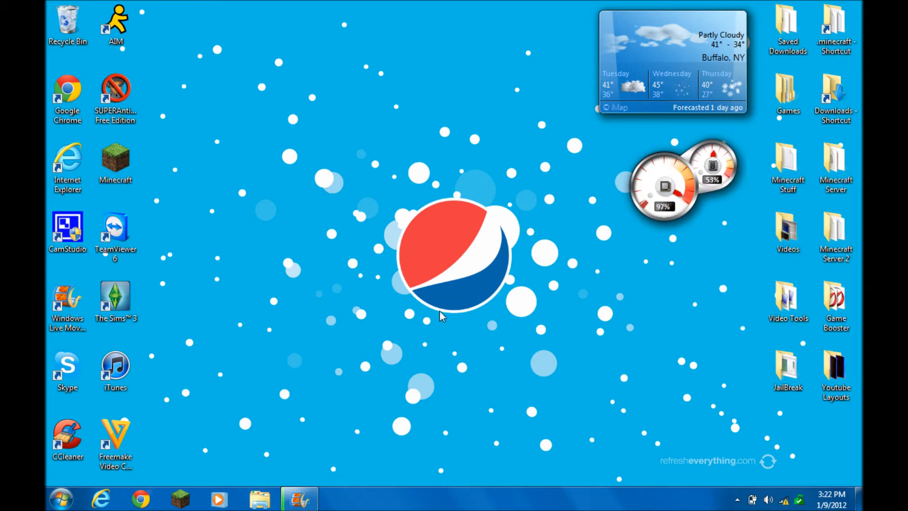
pyautogui.moveTo(441, 299)
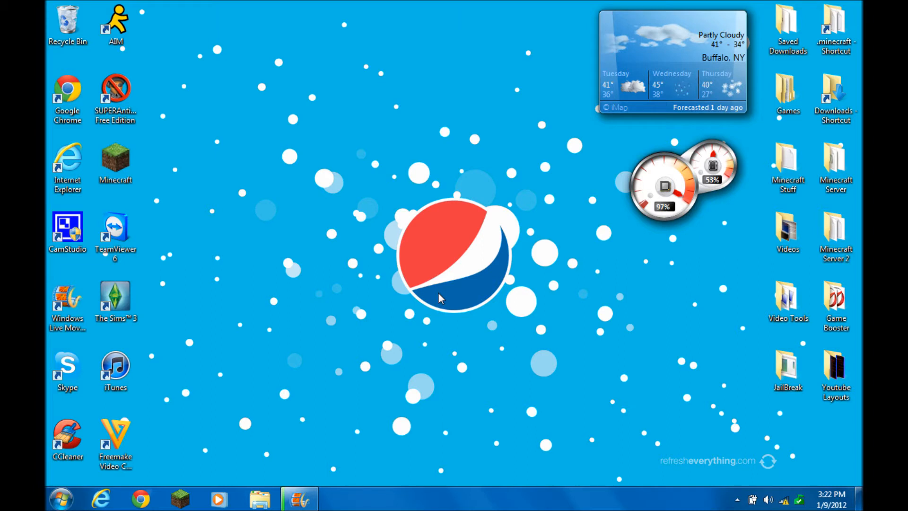
pyautogui.click(60, 498)
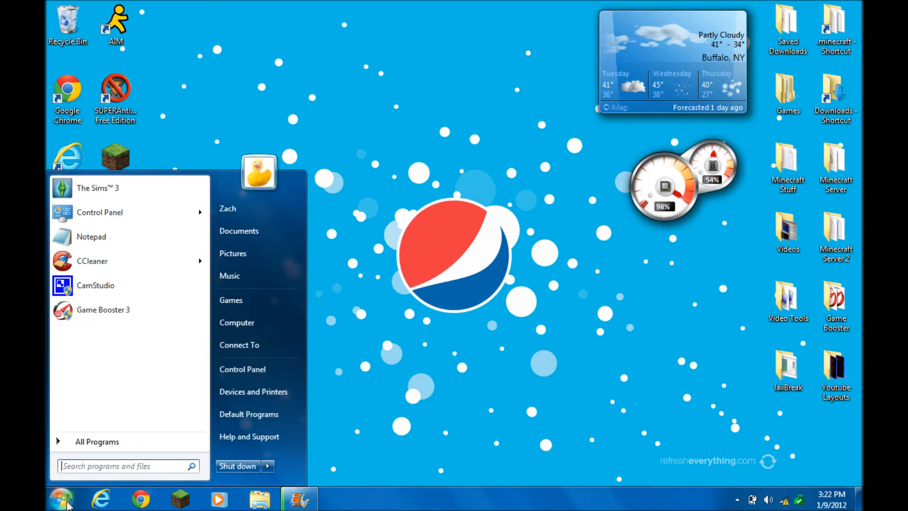
pyautogui.write('mine')
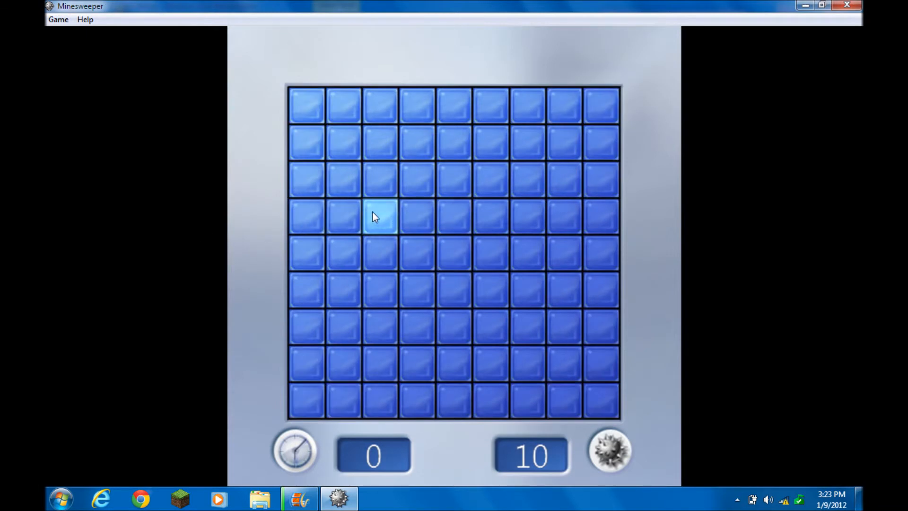
pyautogui.moveTo(418, 217)
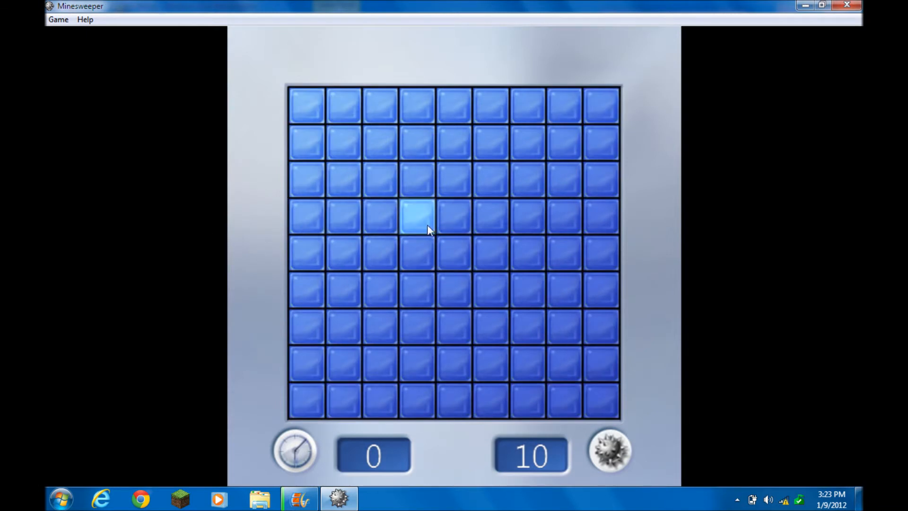
pyautogui.moveTo(379, 180)
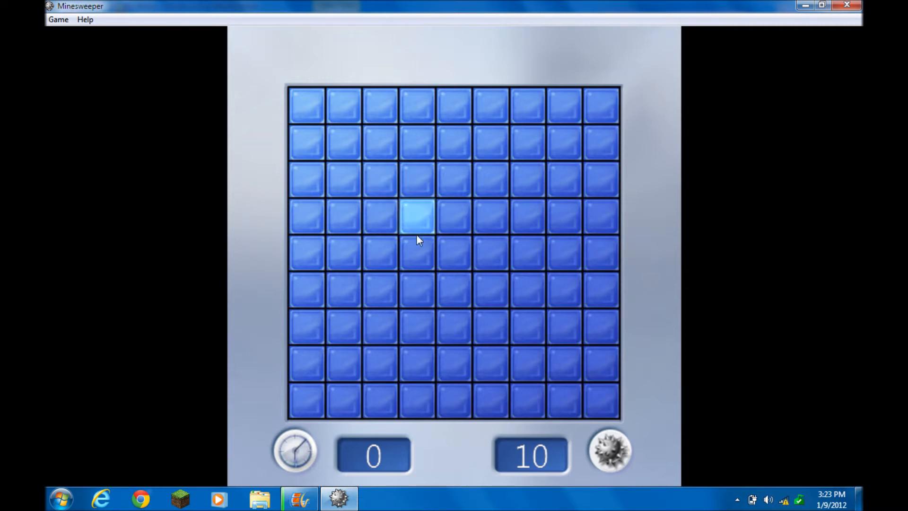
pyautogui.moveTo(345, 94)
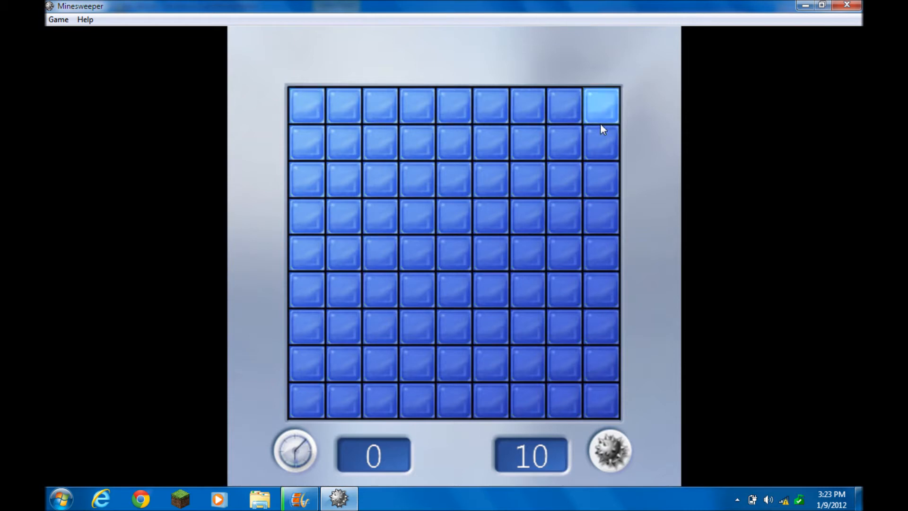
pyautogui.moveTo(658, 400)
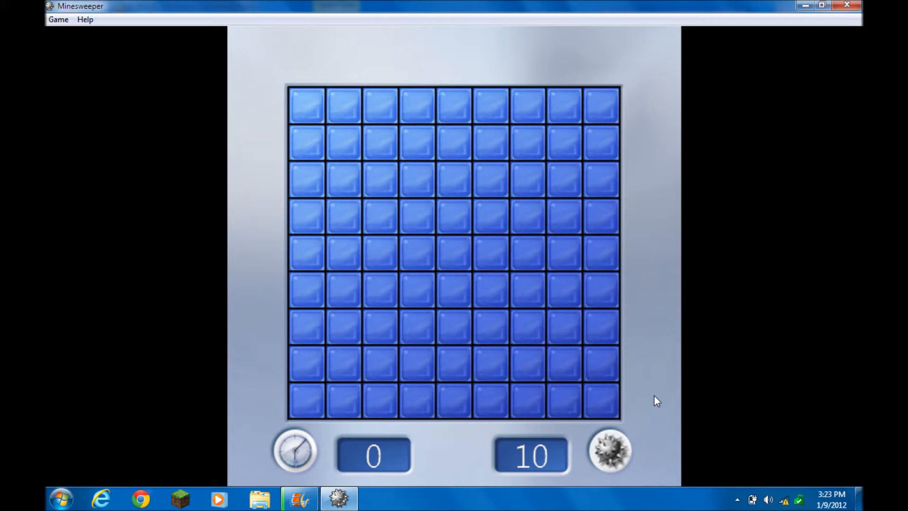
pyautogui.moveTo(792, 178)
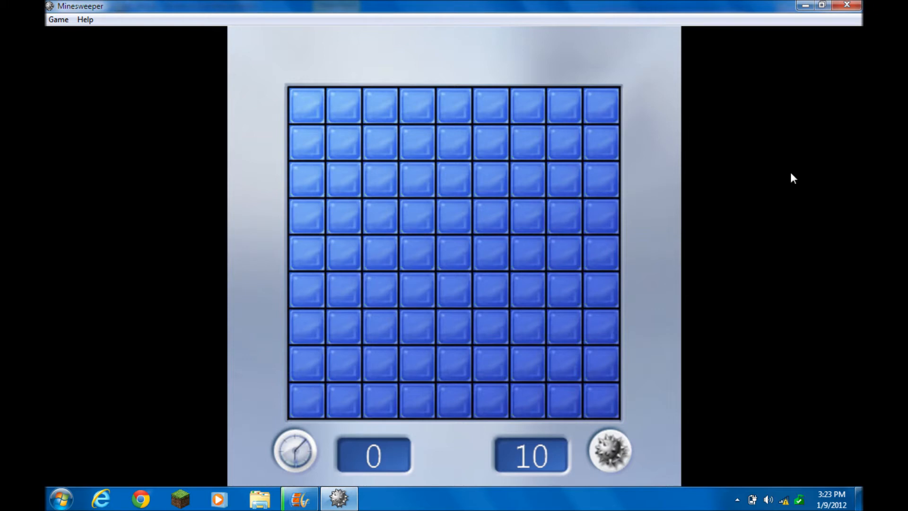
pyautogui.moveTo(775, 233)
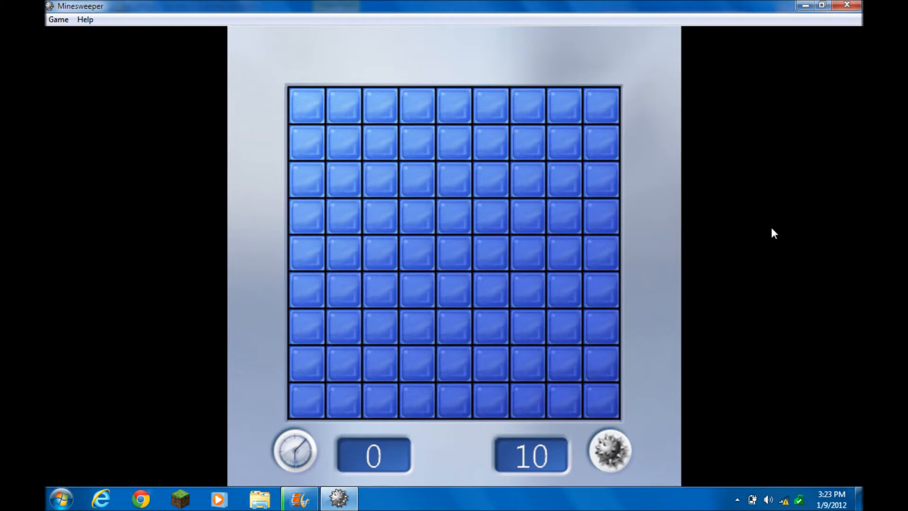
pyautogui.moveTo(279, 149)
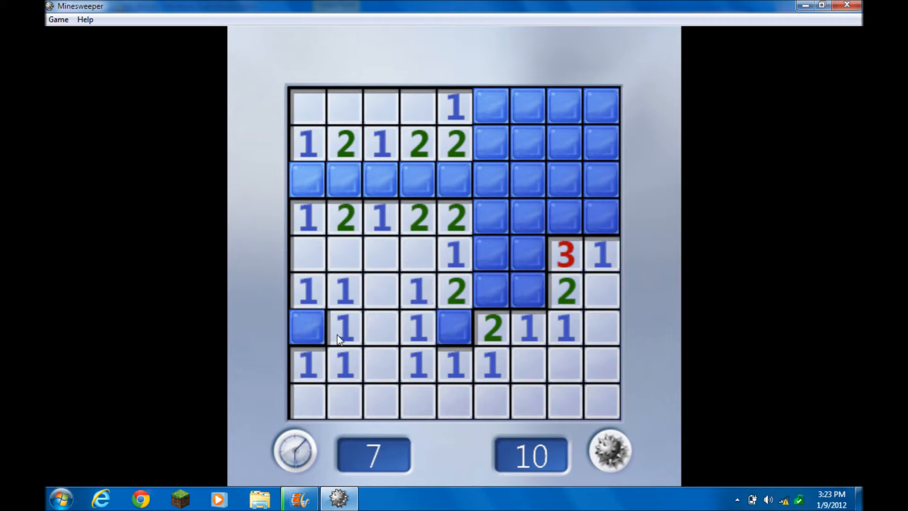
pyautogui.moveTo(382, 324)
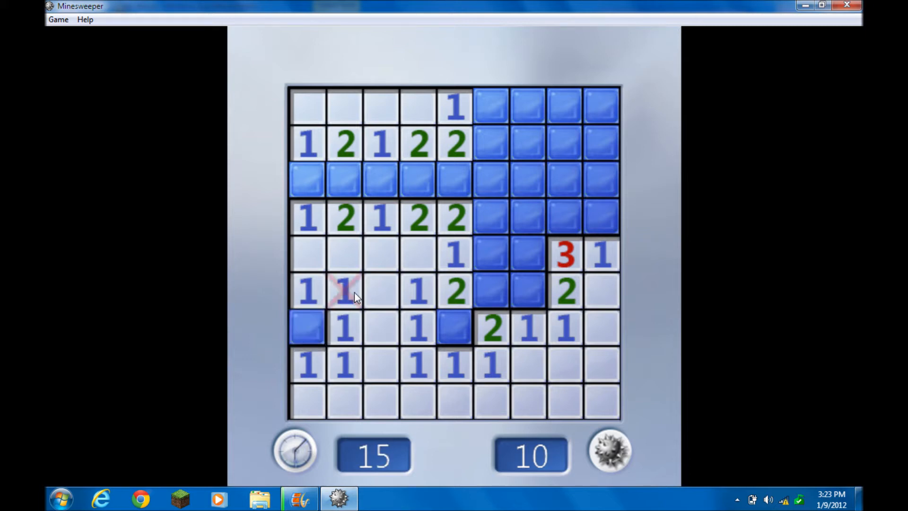
# Step: Uncover the lone left-edge square, hit a mine at 21 seconds, and choose Play again
pyautogui.rightClick(307, 327)
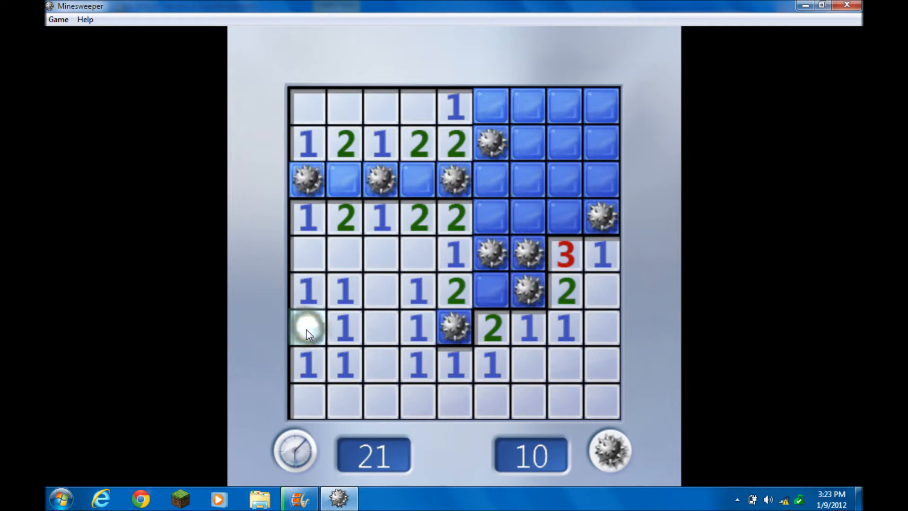
pyautogui.click(307, 328)
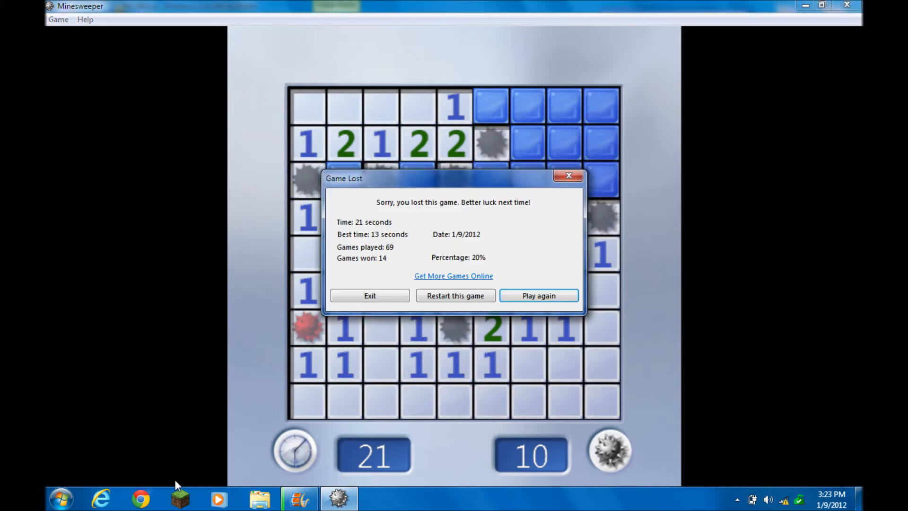
pyautogui.click(537, 295)
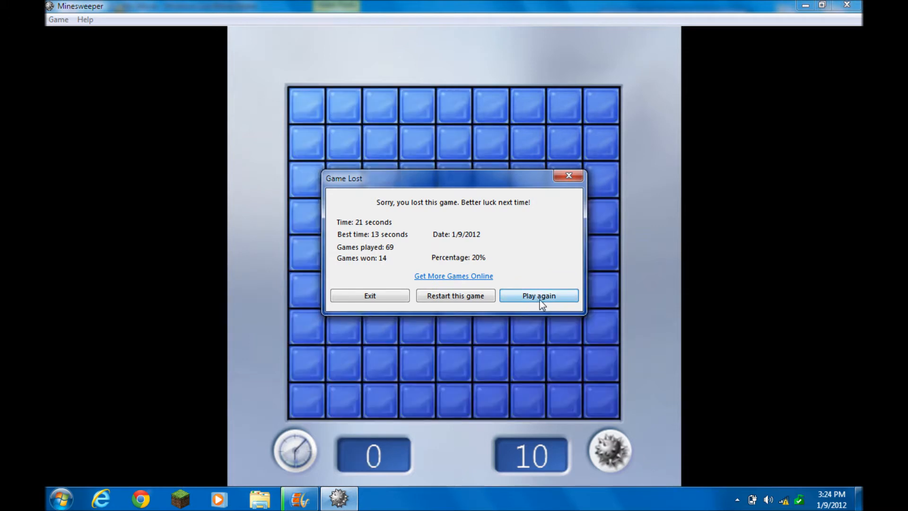
# Step: Dismiss the summary, set off a mine after 4 seconds, and choose Play again
pyautogui.click(537, 295)
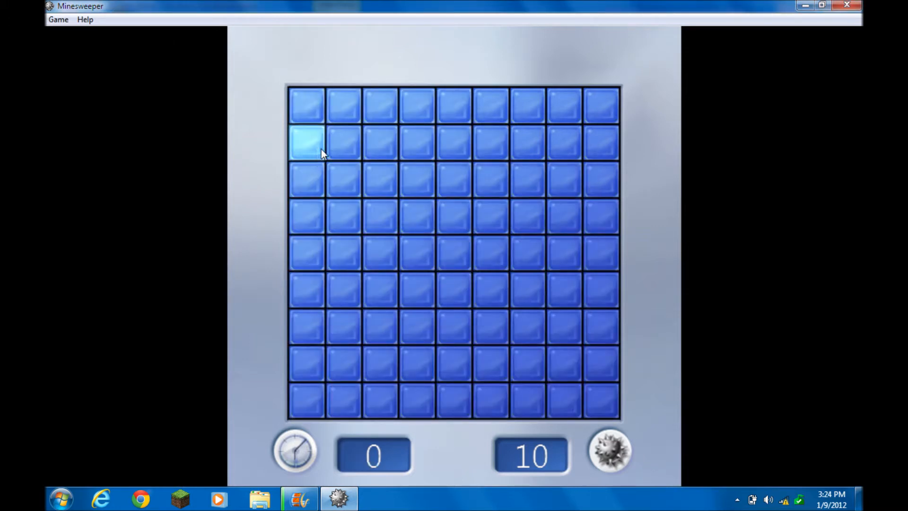
pyautogui.moveTo(268, 129)
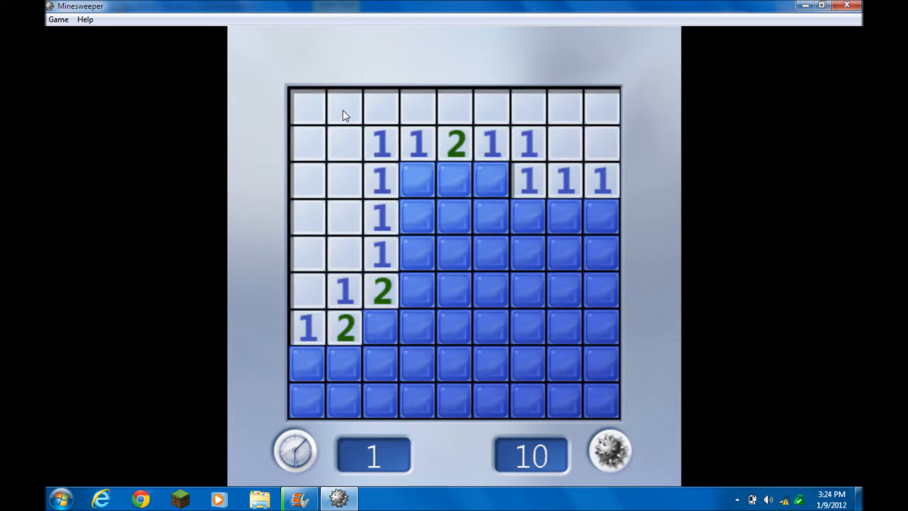
pyautogui.click(602, 403)
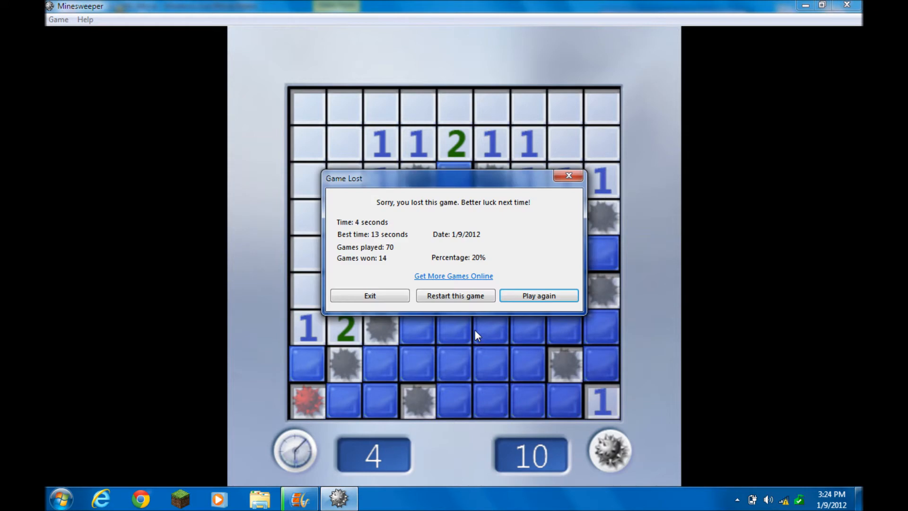
pyautogui.click(538, 295)
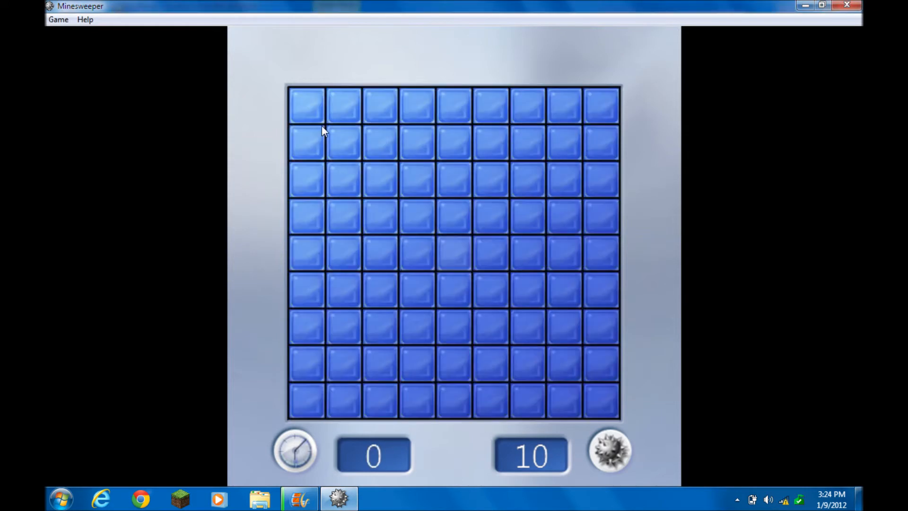
# Step: Open the top-left of the board and flag the mines beside the 2 and 3 on the left side
pyautogui.click(306, 105)
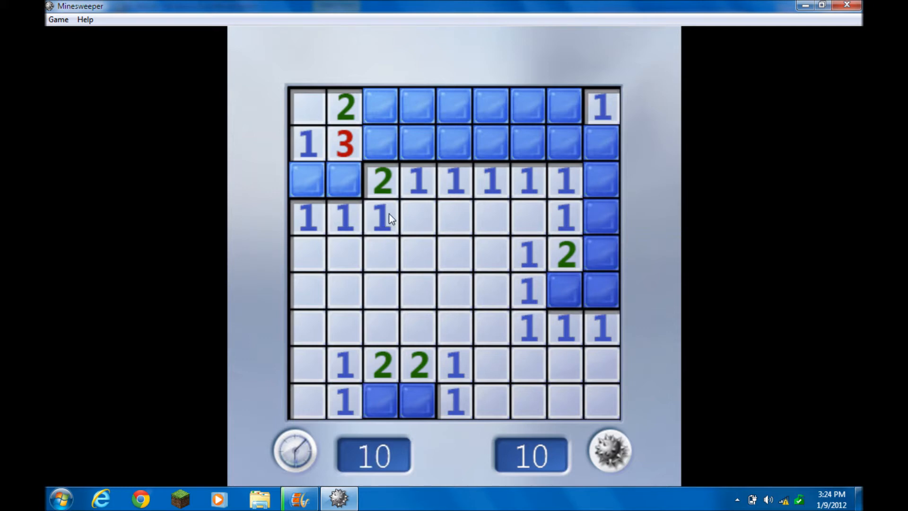
pyautogui.click(344, 181)
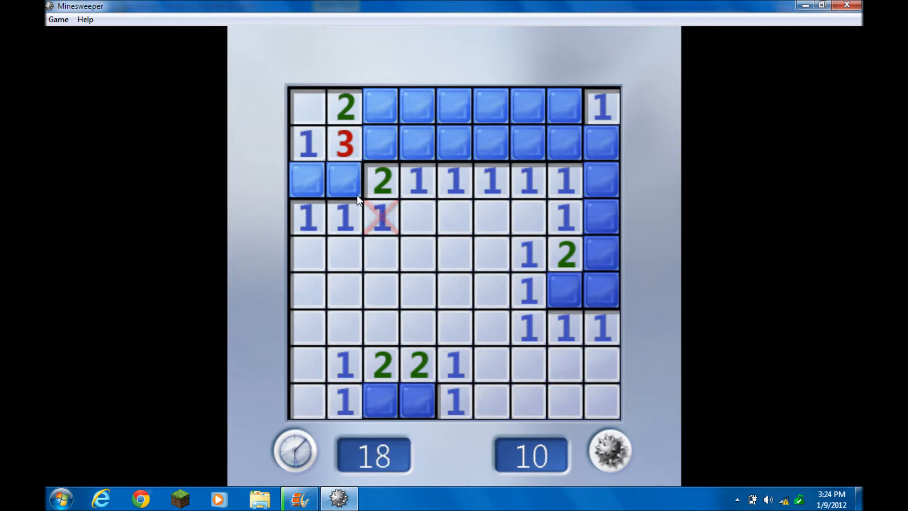
pyautogui.rightClick(344, 181)
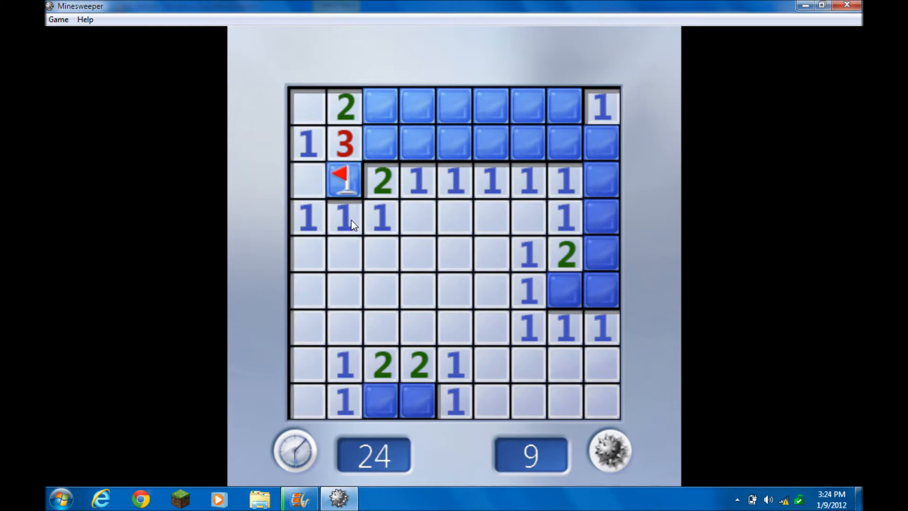
pyautogui.click(307, 180)
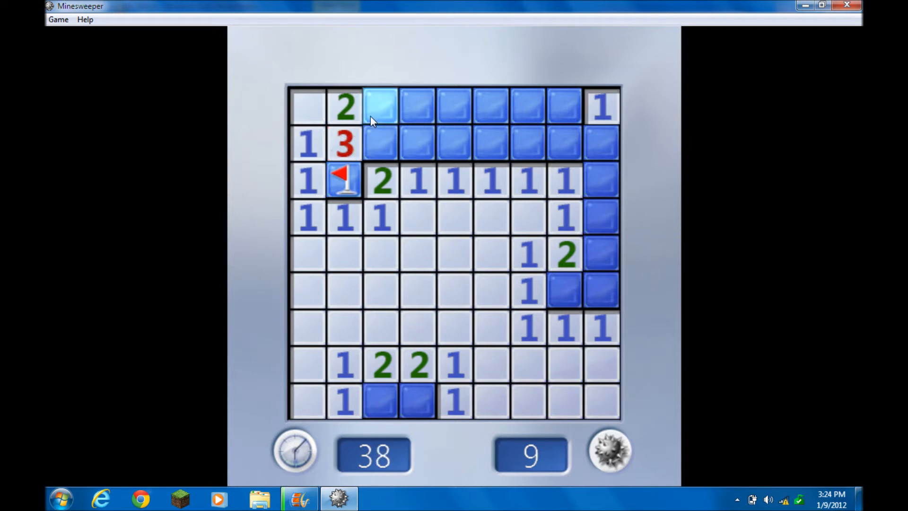
pyautogui.rightClick(379, 105)
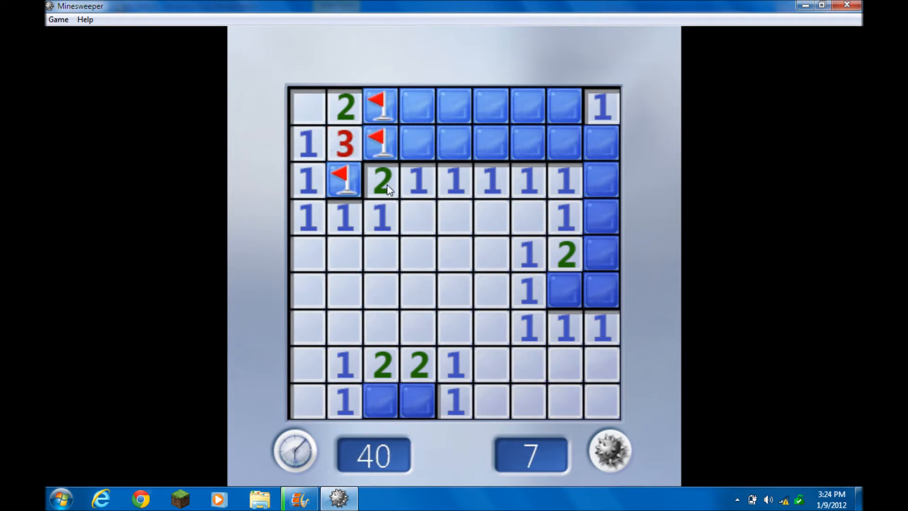
pyautogui.click(417, 145)
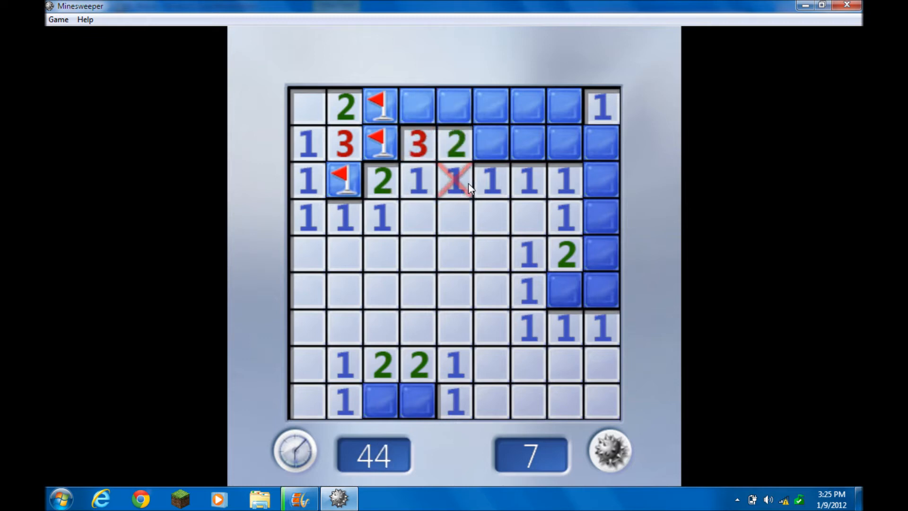
# Step: Flag the second-row, right-edge and top-row mines and uncover the last safe square to win in 58 seconds
pyautogui.rightClick(492, 143)
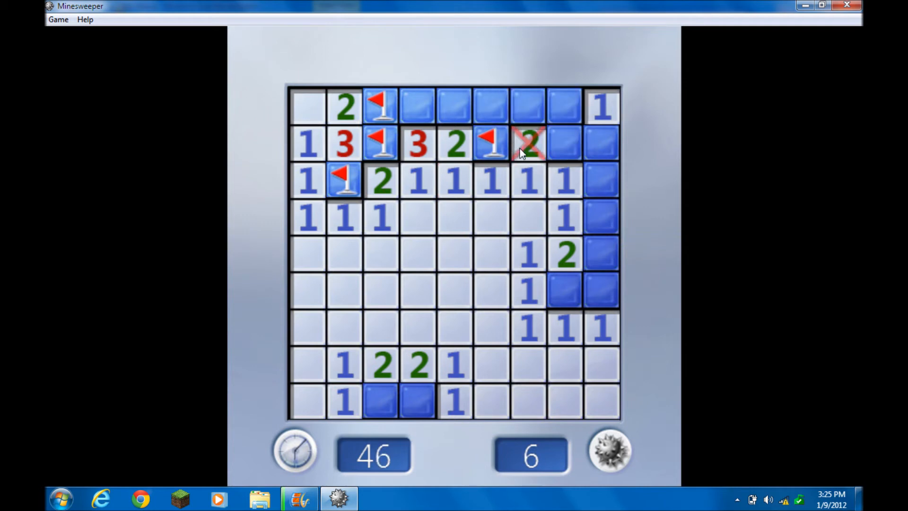
pyautogui.click(526, 144)
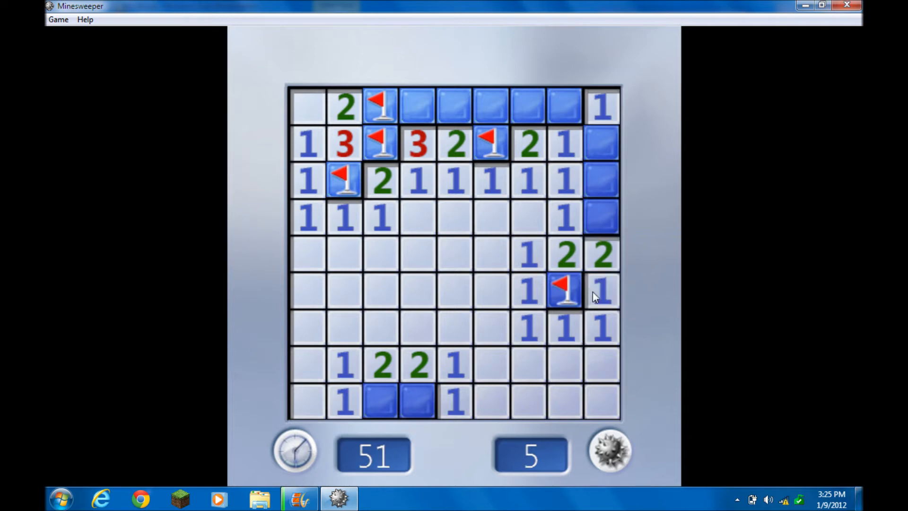
pyautogui.rightClick(602, 217)
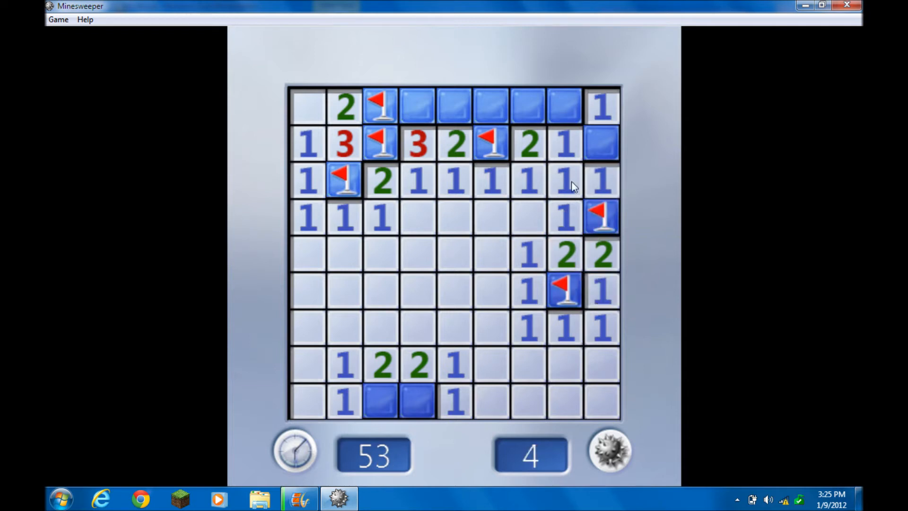
pyautogui.rightClick(564, 105)
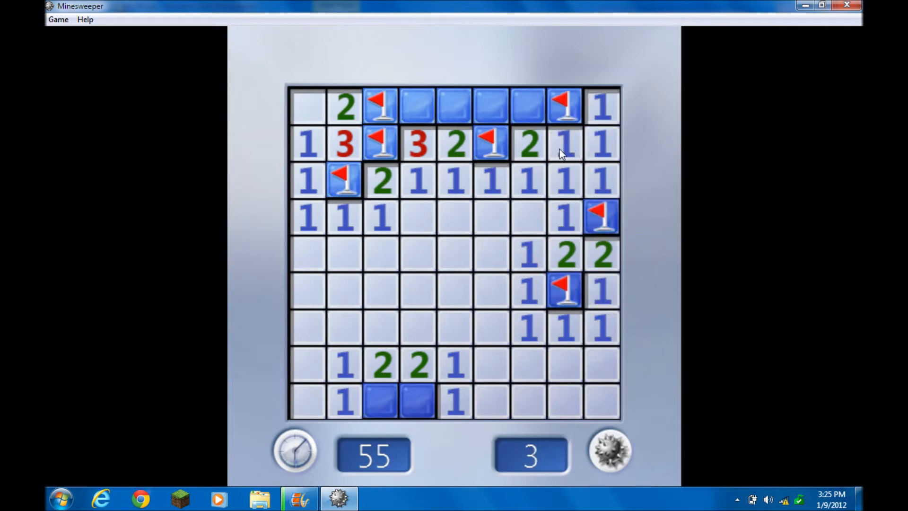
pyautogui.click(492, 104)
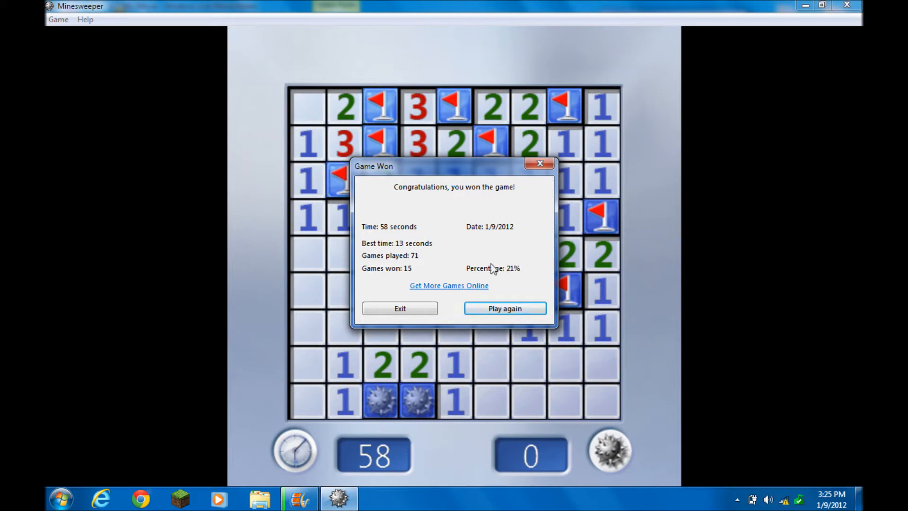
pyautogui.moveTo(502, 247)
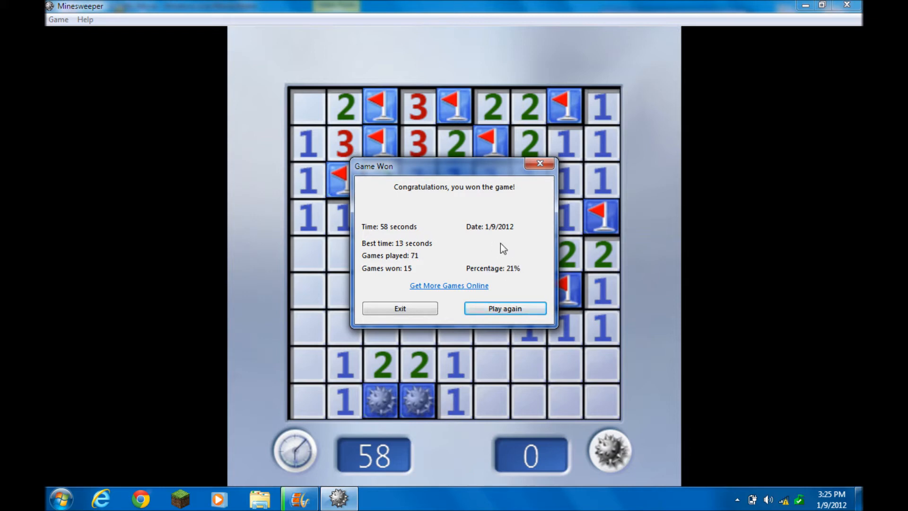
pyautogui.moveTo(343, 241)
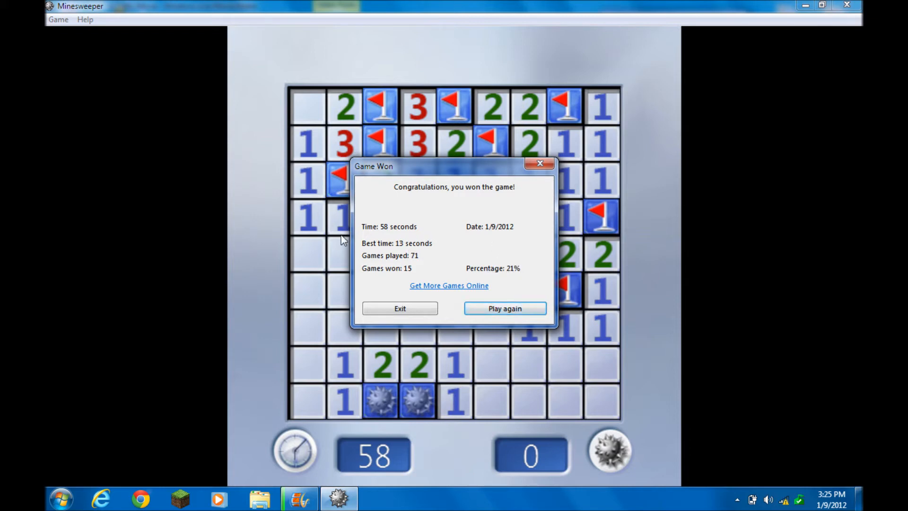
pyautogui.moveTo(420, 258)
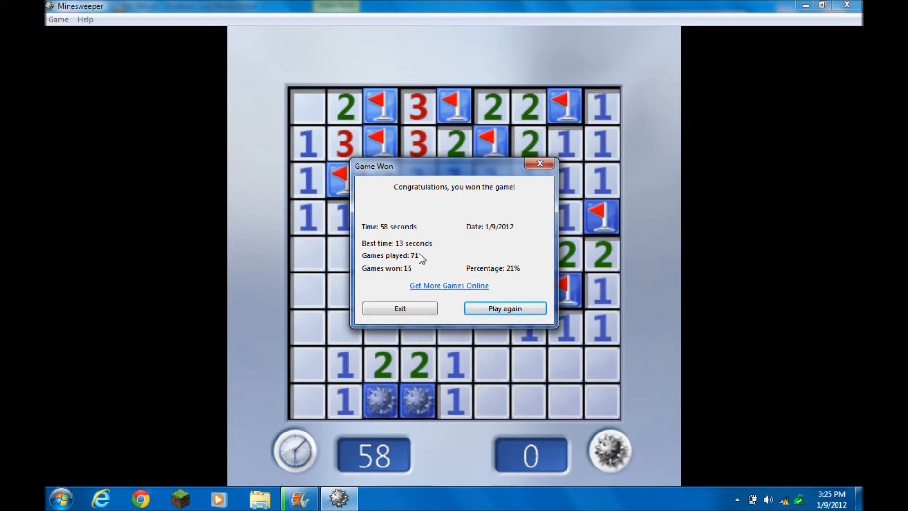
# Step: Start a new game from the top-left corner and flag the mines around the middle row of 2s
pyautogui.click(503, 308)
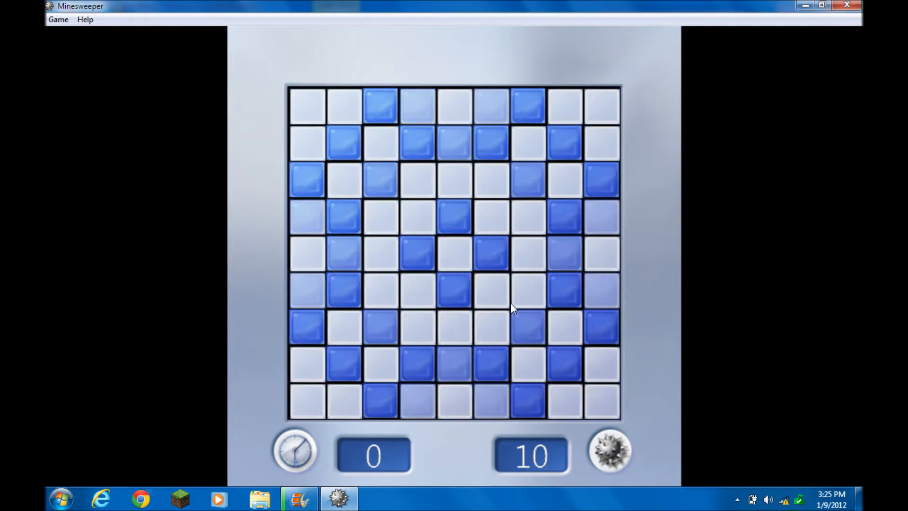
pyautogui.click(307, 107)
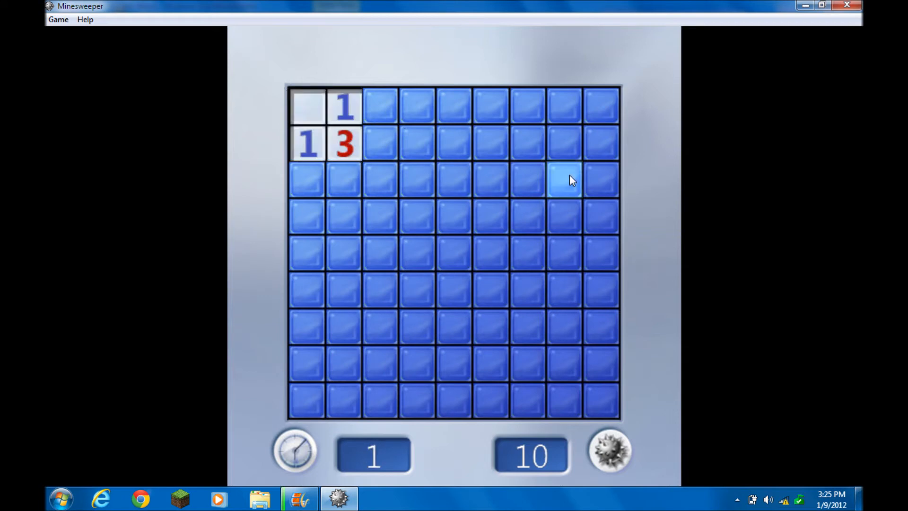
pyautogui.moveTo(362, 119)
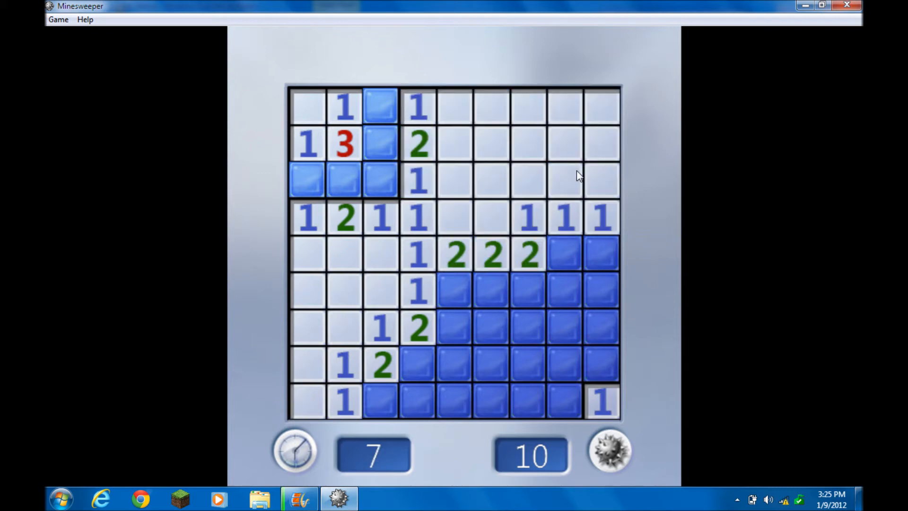
pyautogui.moveTo(521, 121)
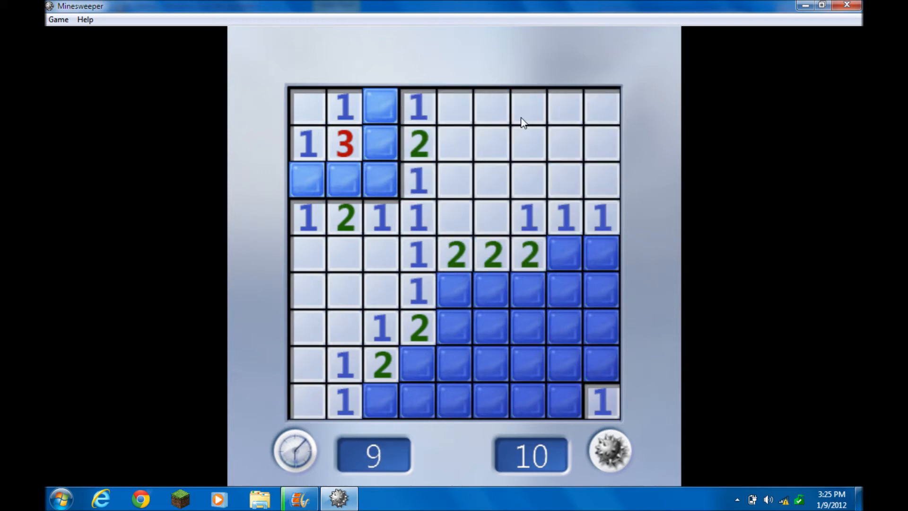
pyautogui.moveTo(411, 18)
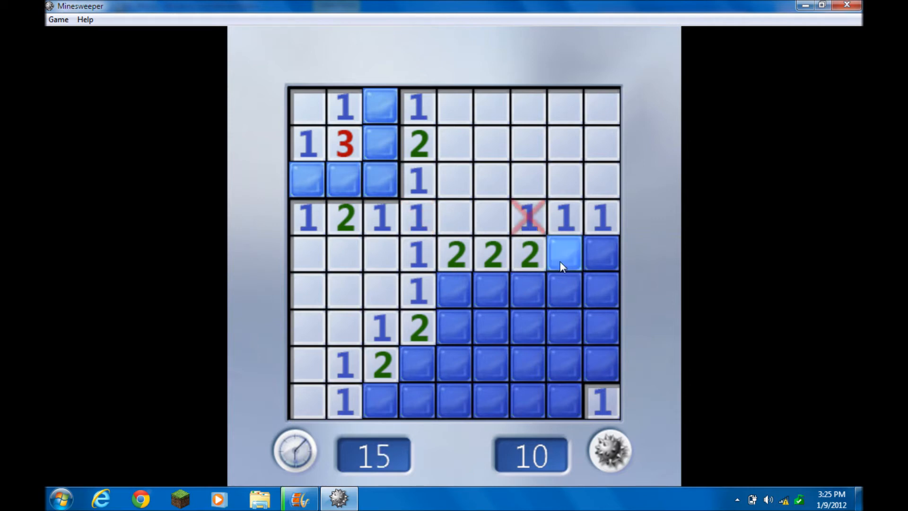
pyautogui.rightClick(564, 255)
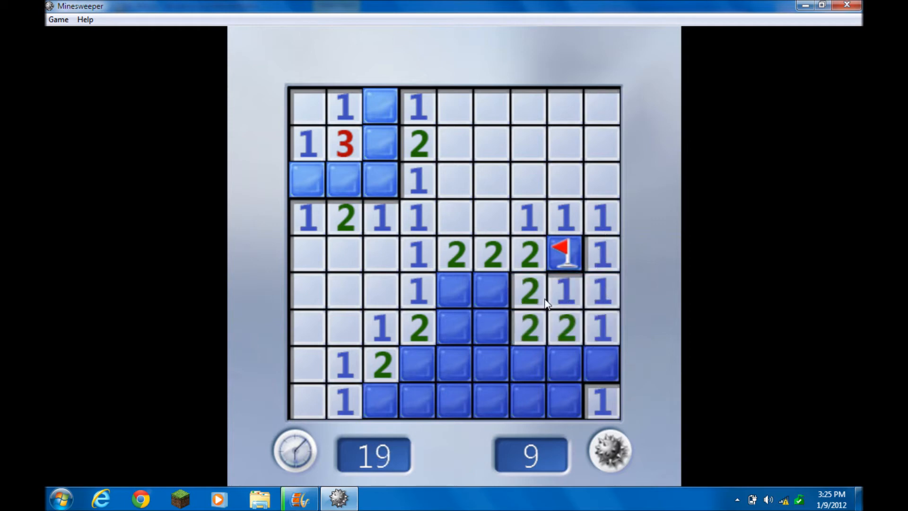
pyautogui.rightClick(493, 290)
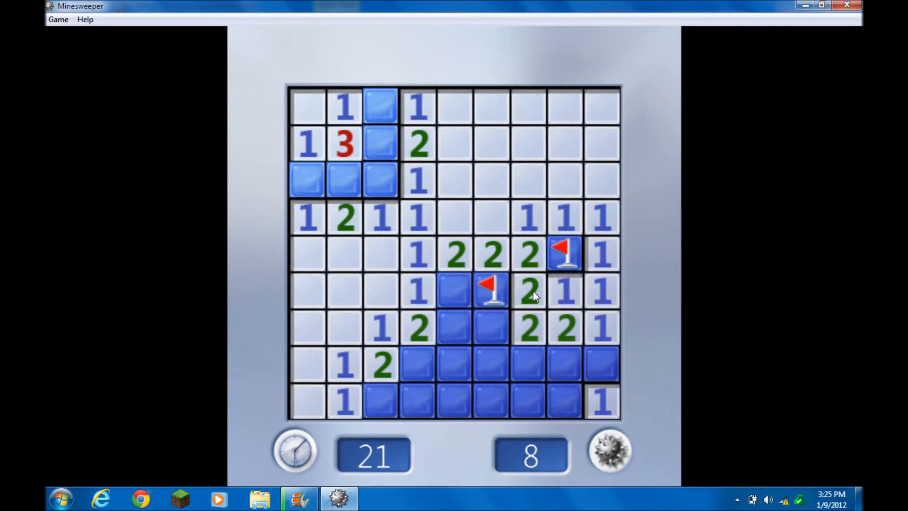
pyautogui.click(492, 327)
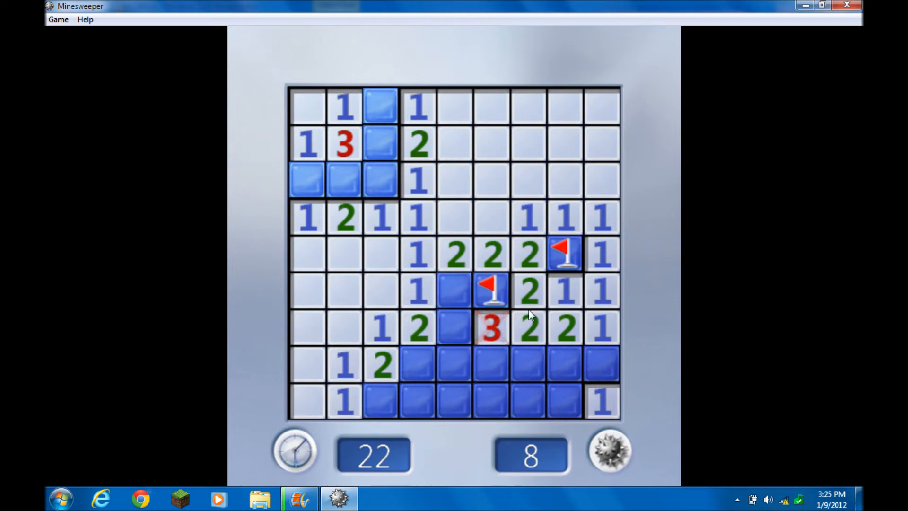
pyautogui.rightClick(455, 292)
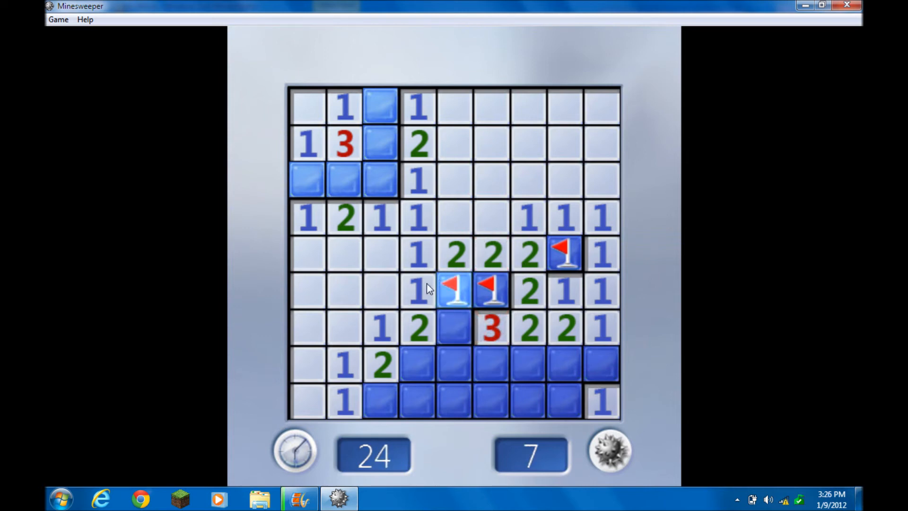
pyautogui.click(454, 327)
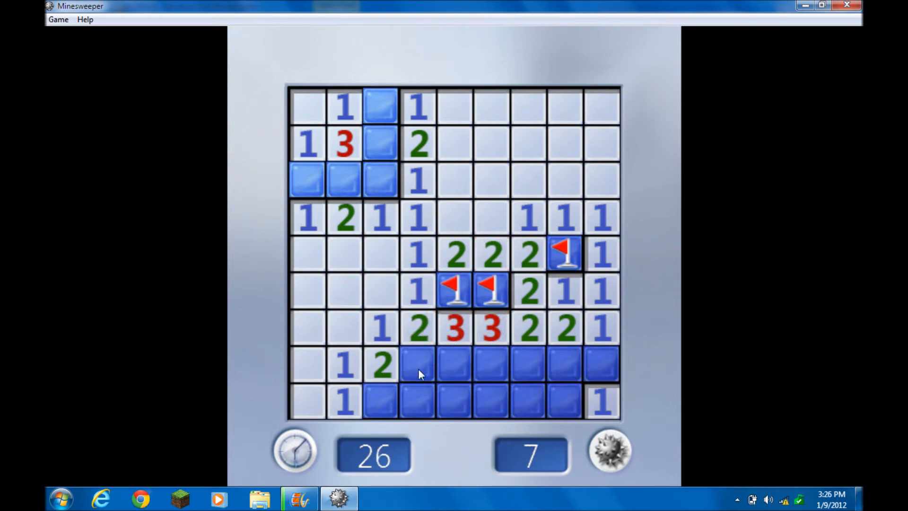
# Step: Flag the lower-left mines and uncover safe squares along the bottom rows and right edge
pyautogui.rightClick(381, 400)
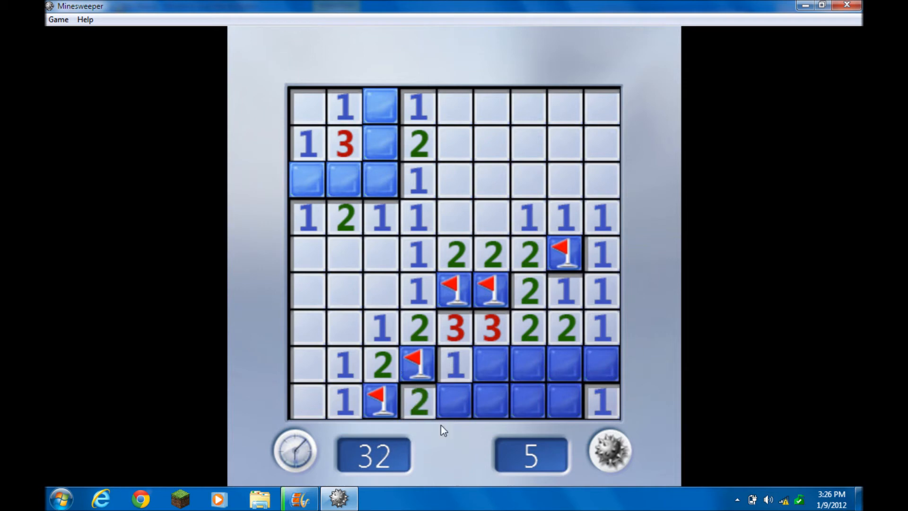
pyautogui.click(492, 403)
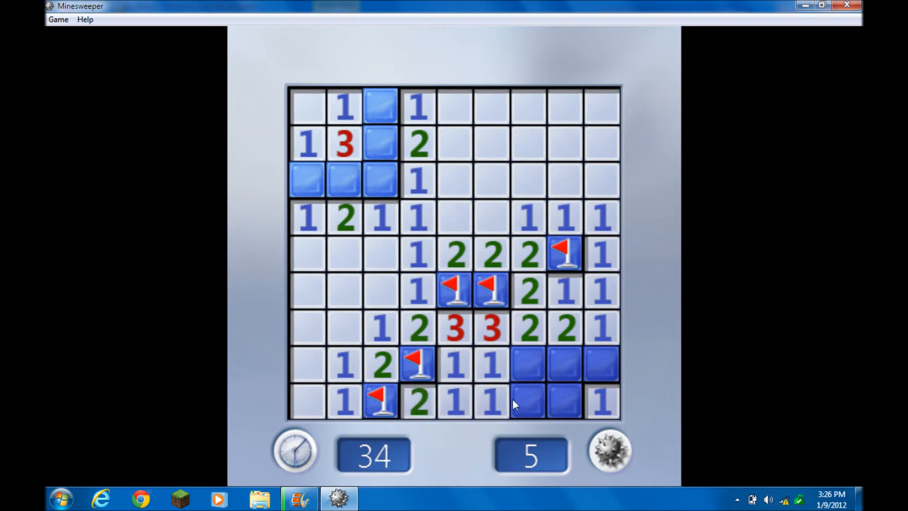
pyautogui.moveTo(637, 378)
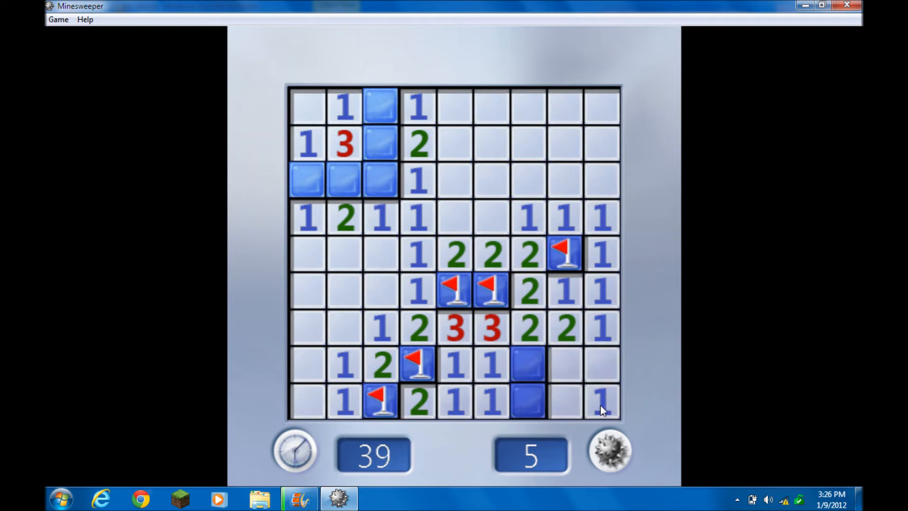
pyautogui.click(602, 402)
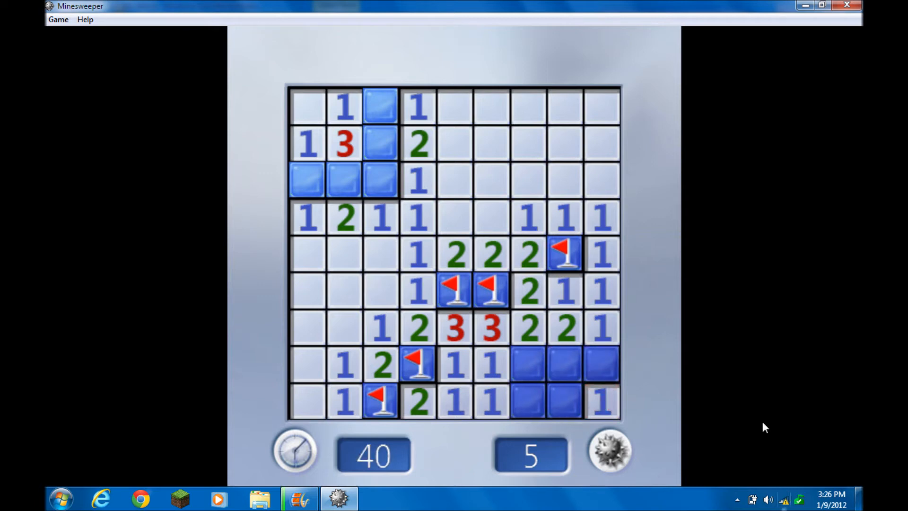
pyautogui.click(602, 328)
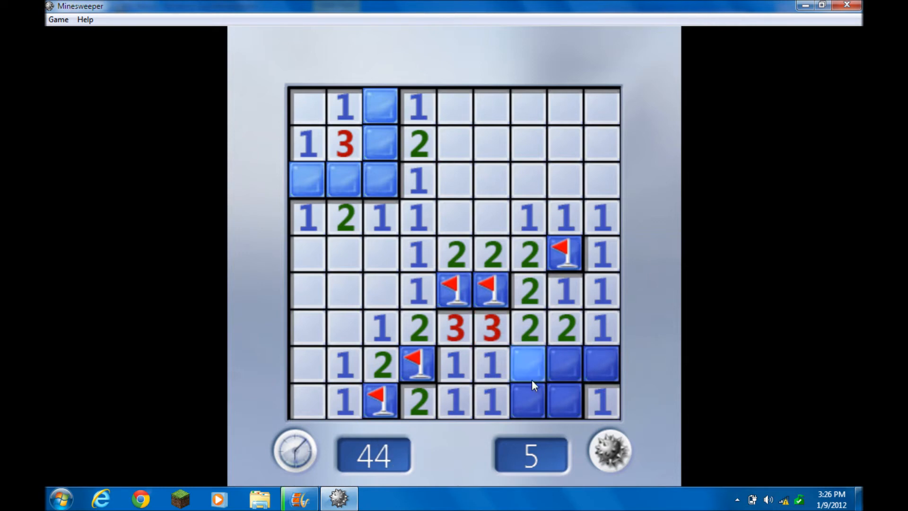
pyautogui.click(528, 365)
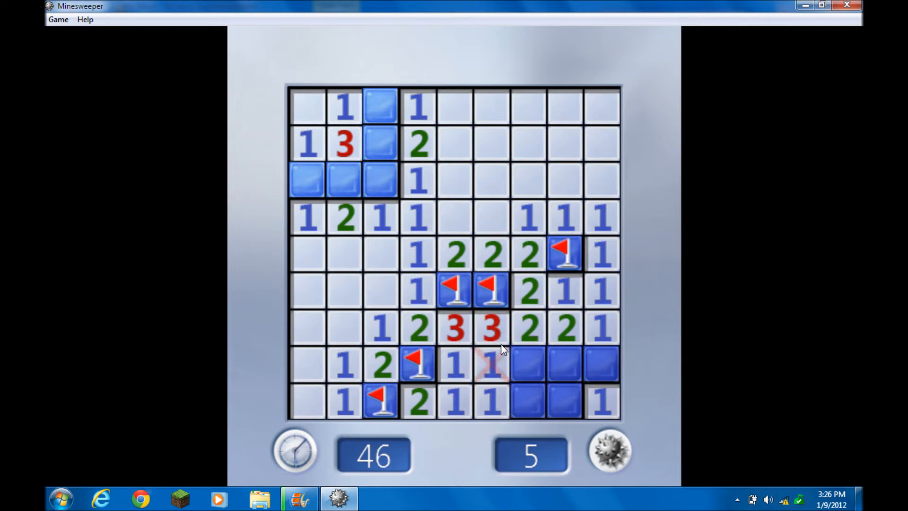
# Step: Flag the bottom-right and third-row mines and reveal the last safe square to win in 70 seconds
pyautogui.click(526, 365)
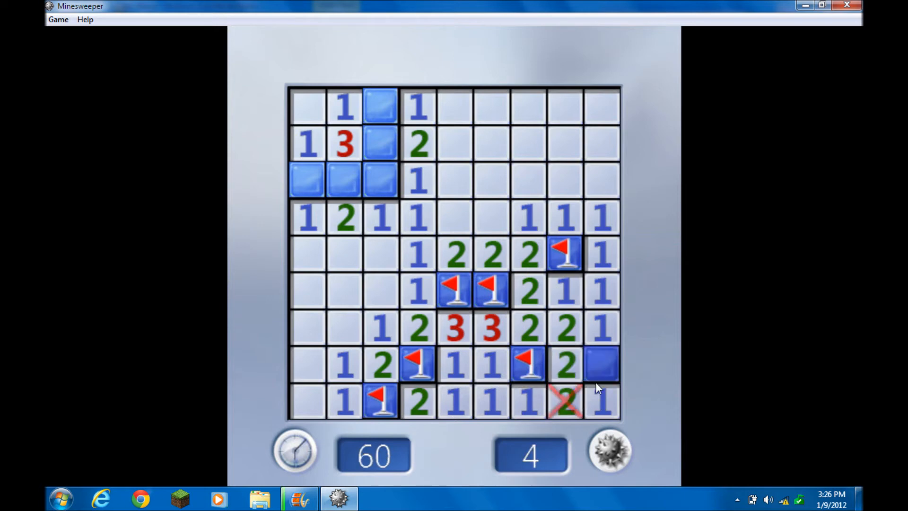
pyautogui.rightClick(601, 365)
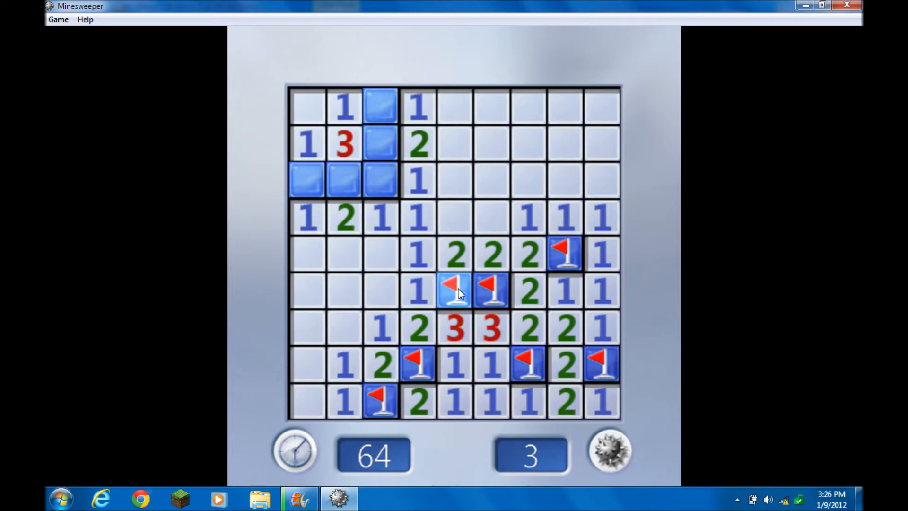
pyautogui.click(381, 181)
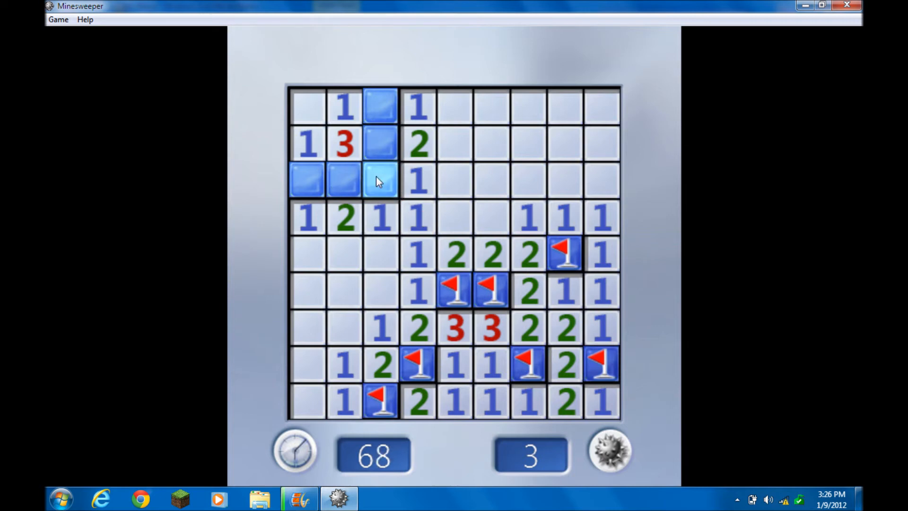
pyautogui.rightClick(380, 181)
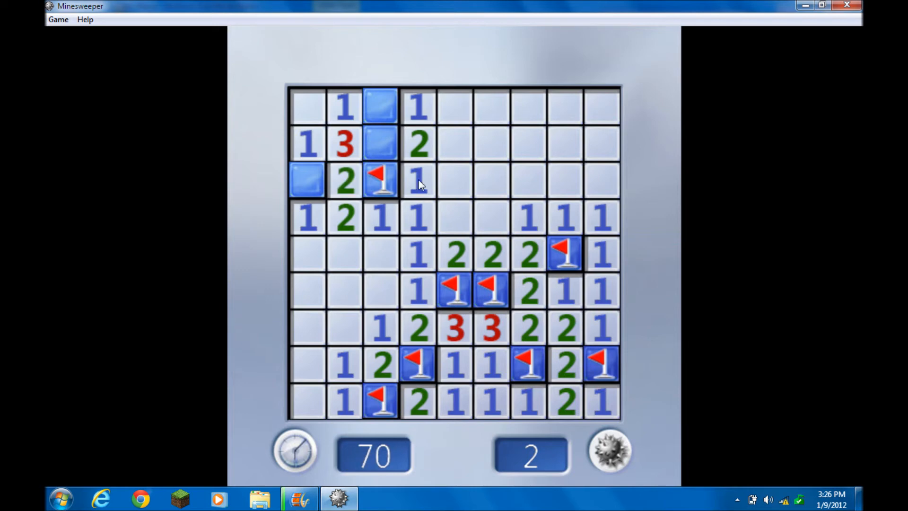
pyautogui.click(380, 145)
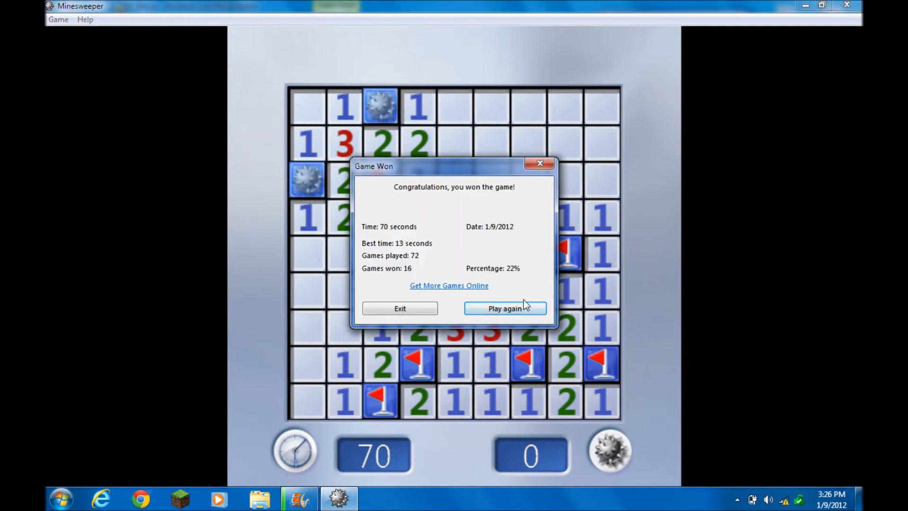
# Step: Start a new game, flag the mine beside the left 2s and open the safe centre squares
pyautogui.click(504, 308)
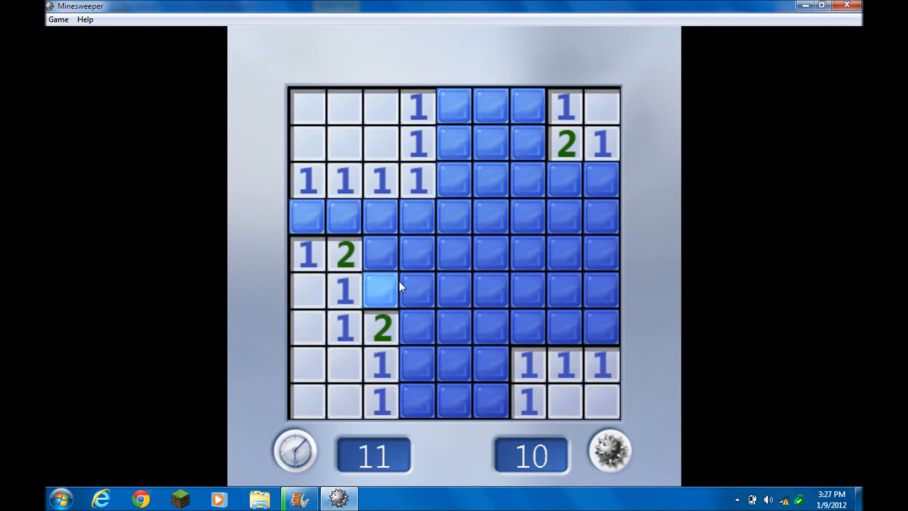
pyautogui.rightClick(381, 290)
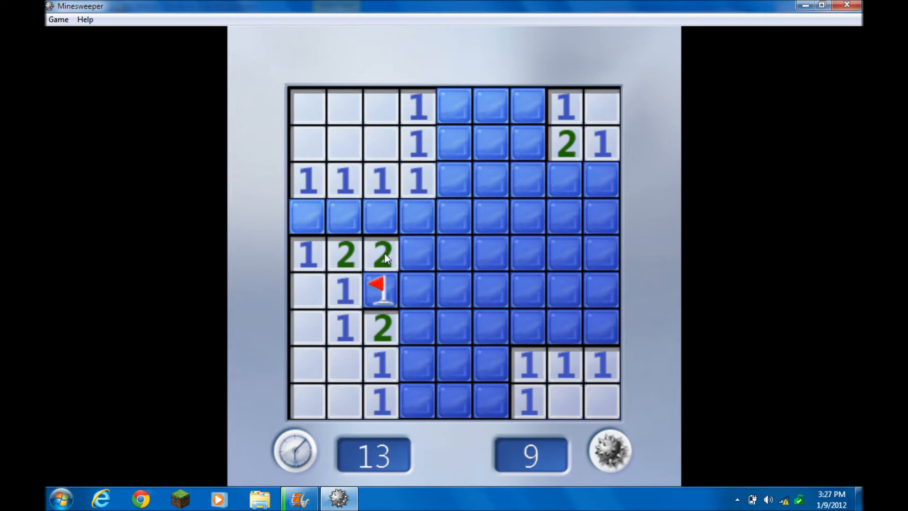
pyautogui.moveTo(347, 327)
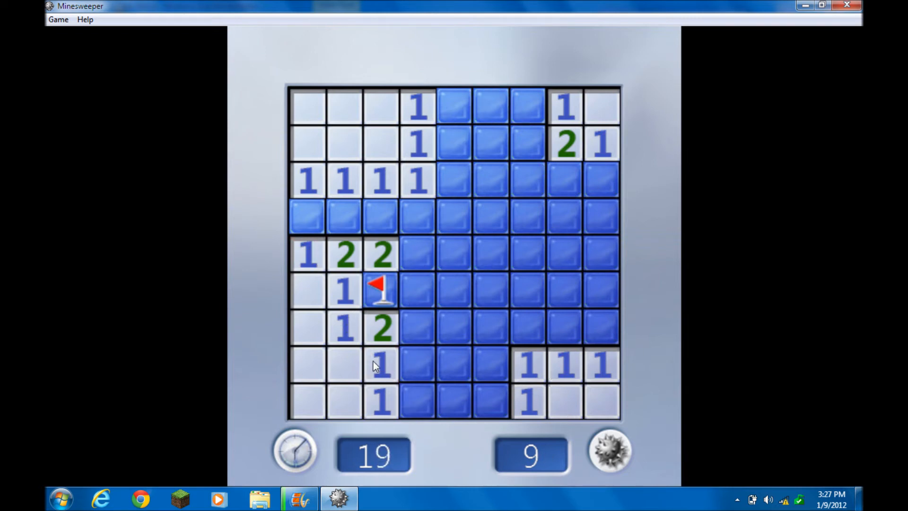
pyautogui.click(491, 253)
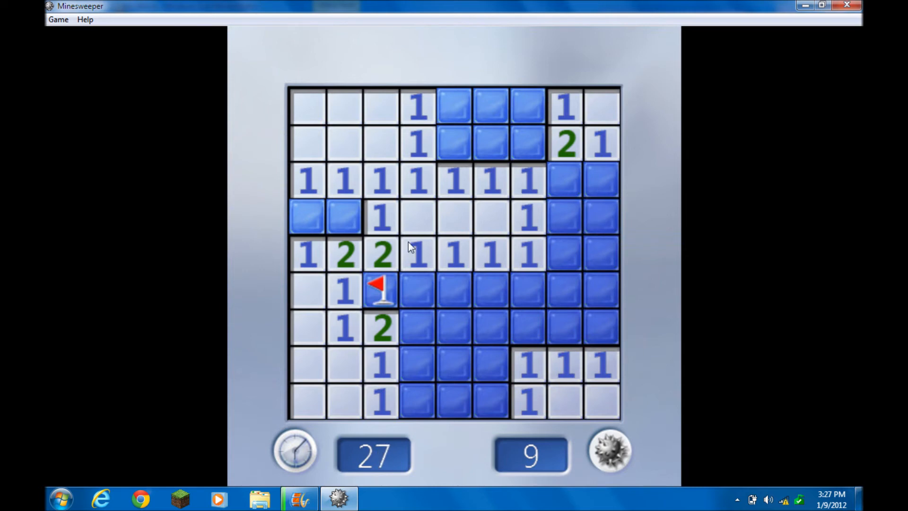
# Step: Clear the lower middle, flag two more mines, then set off a mine at the bottom at 43 seconds
pyautogui.click(417, 292)
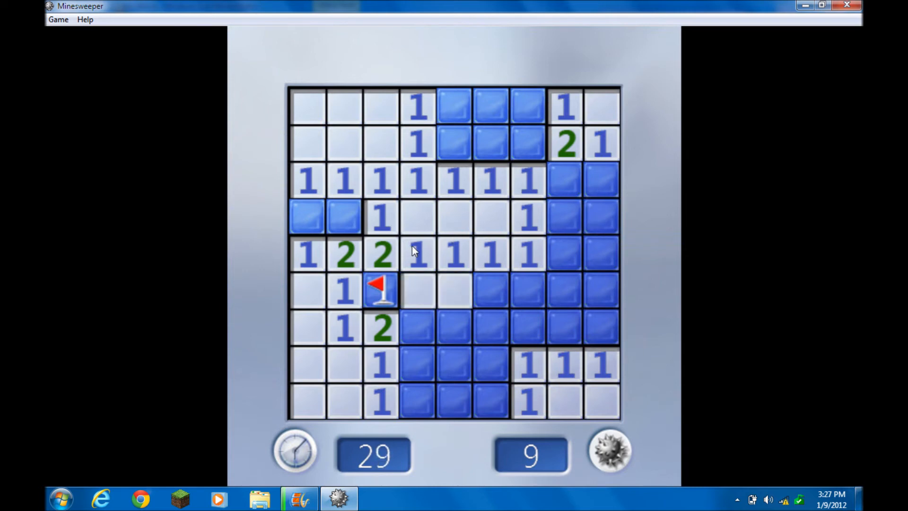
pyautogui.click(417, 327)
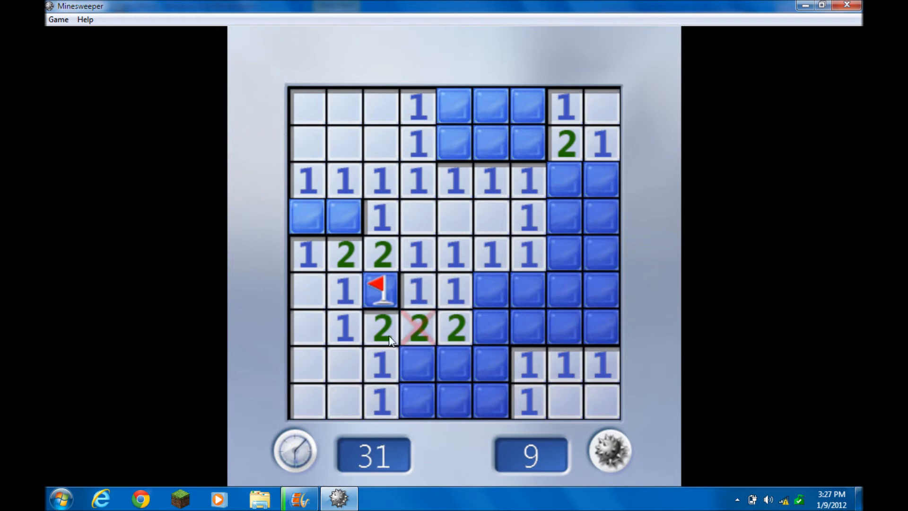
pyautogui.rightClick(417, 364)
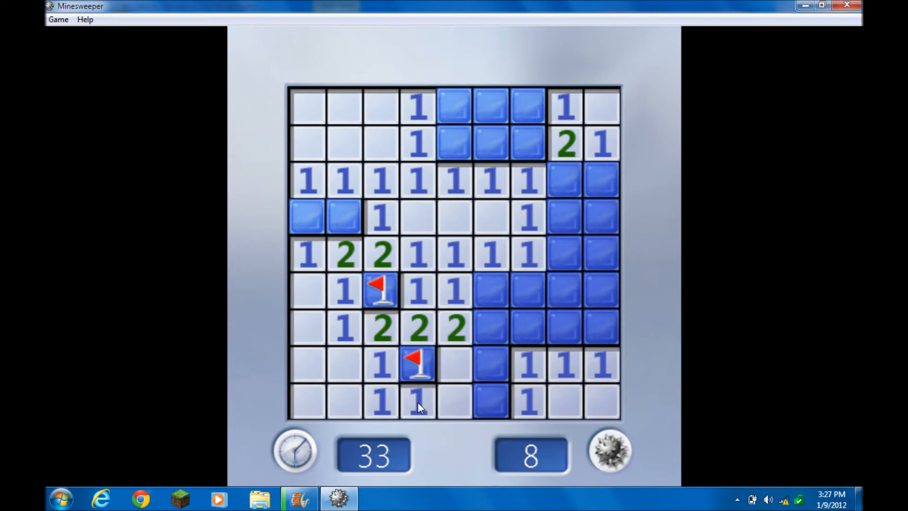
pyautogui.click(454, 403)
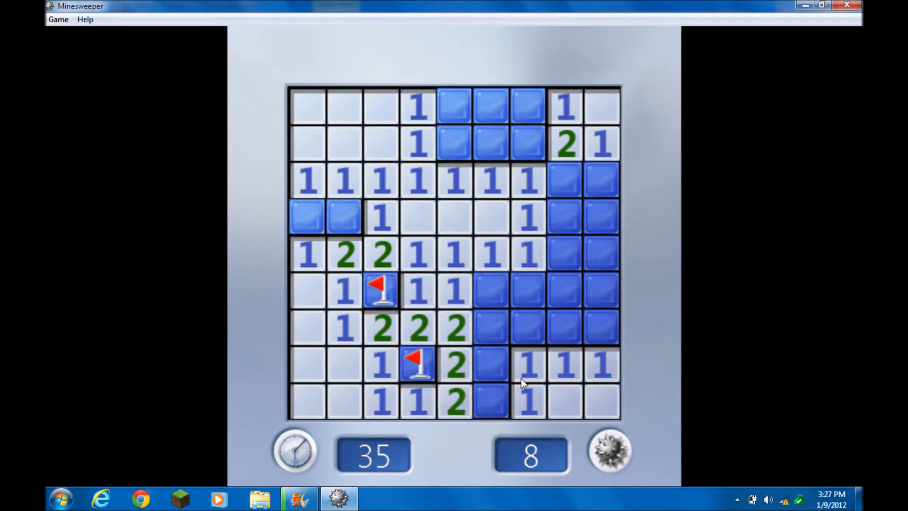
pyautogui.rightClick(345, 217)
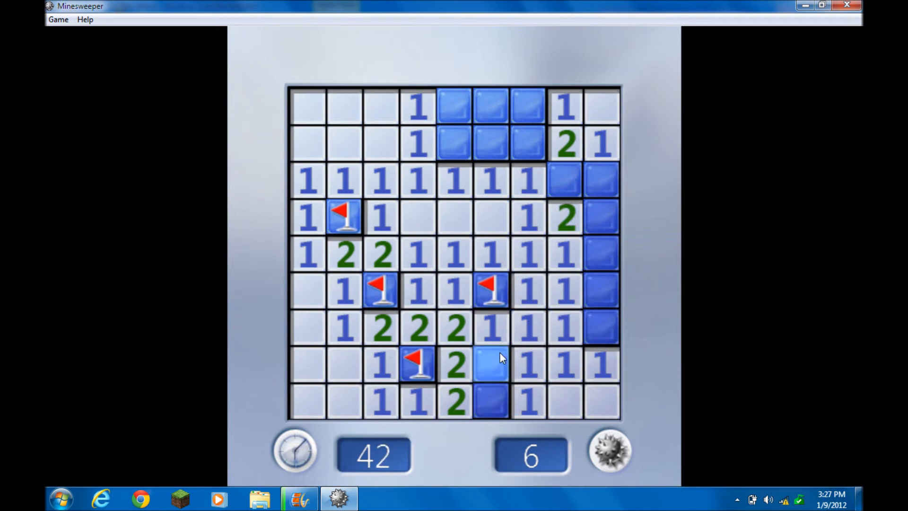
pyautogui.click(490, 364)
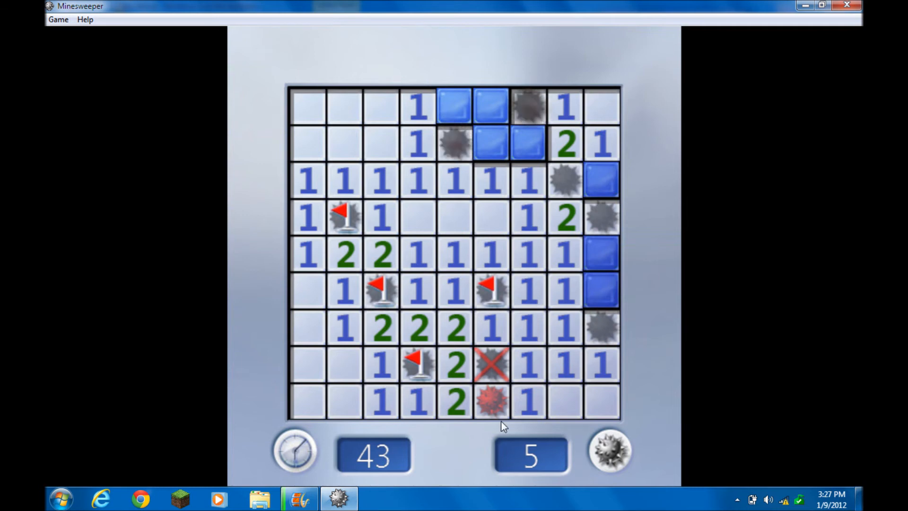
# Step: Play again, lose the new board within 1 second from the top-left opening, and choose Play again
pyautogui.click(491, 400)
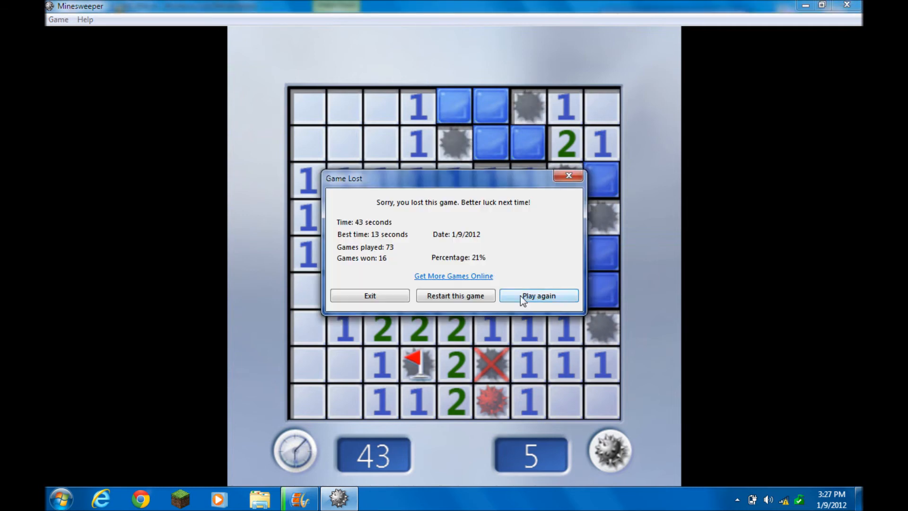
pyautogui.click(537, 295)
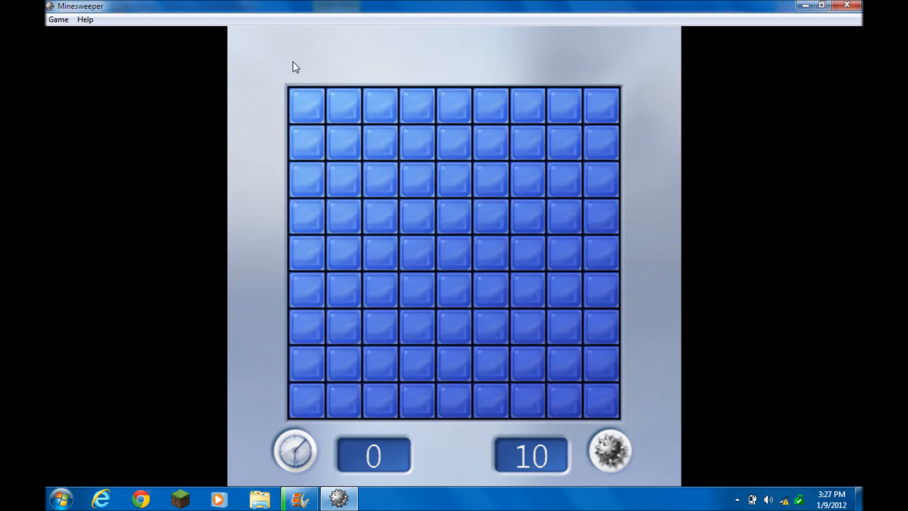
pyautogui.click(305, 105)
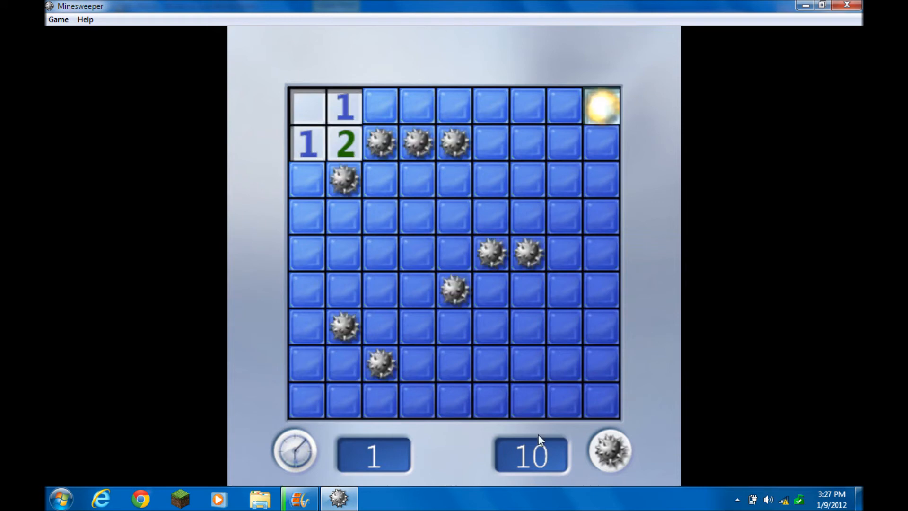
pyautogui.click(345, 180)
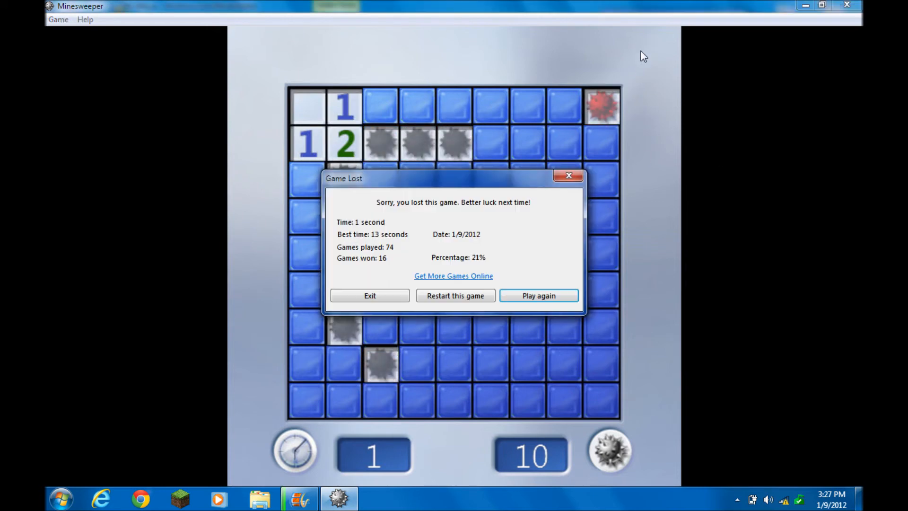
pyautogui.click(538, 295)
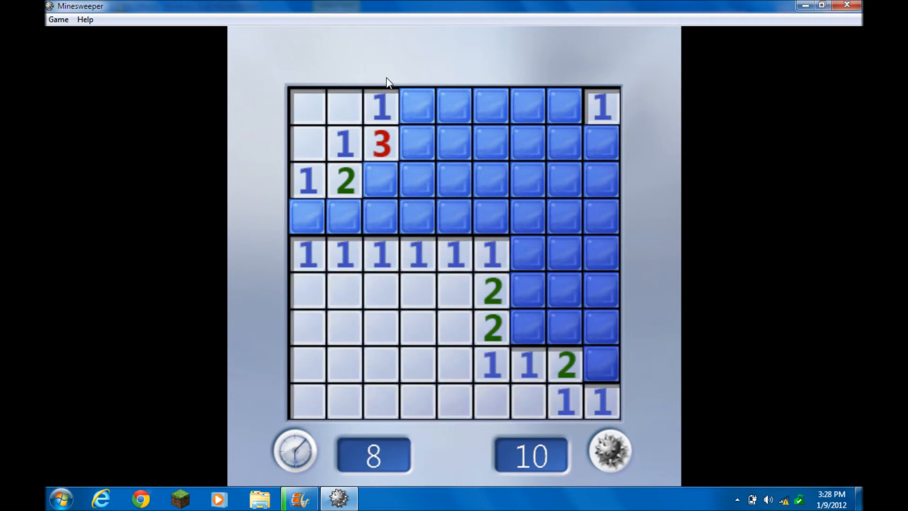
# Step: Uncover a square on the new board, opening up its lower-left region
pyautogui.click(381, 180)
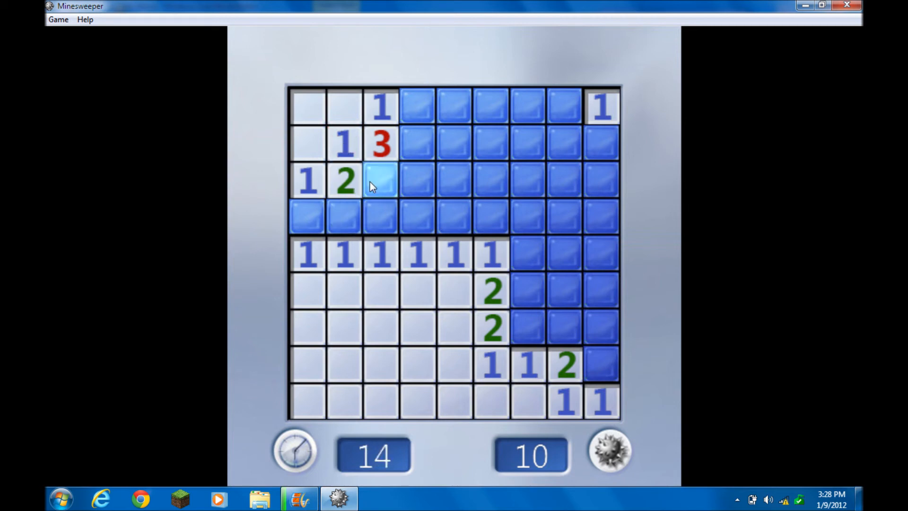
pyautogui.moveTo(366, 200)
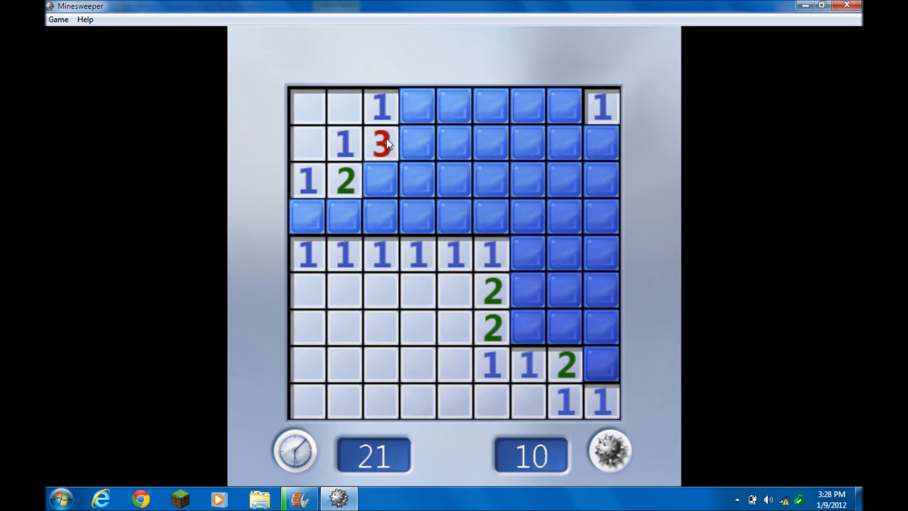
pyautogui.moveTo(295, 144)
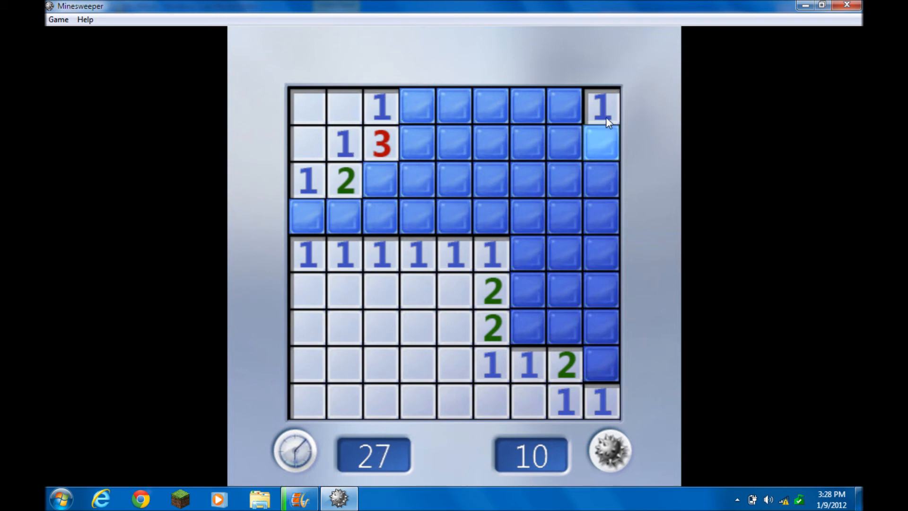
pyautogui.moveTo(583, 113)
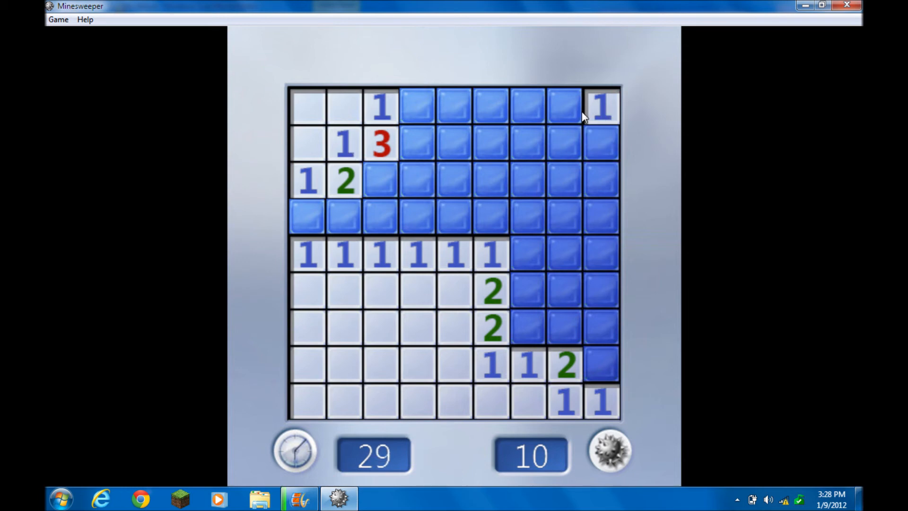
pyautogui.moveTo(601, 146)
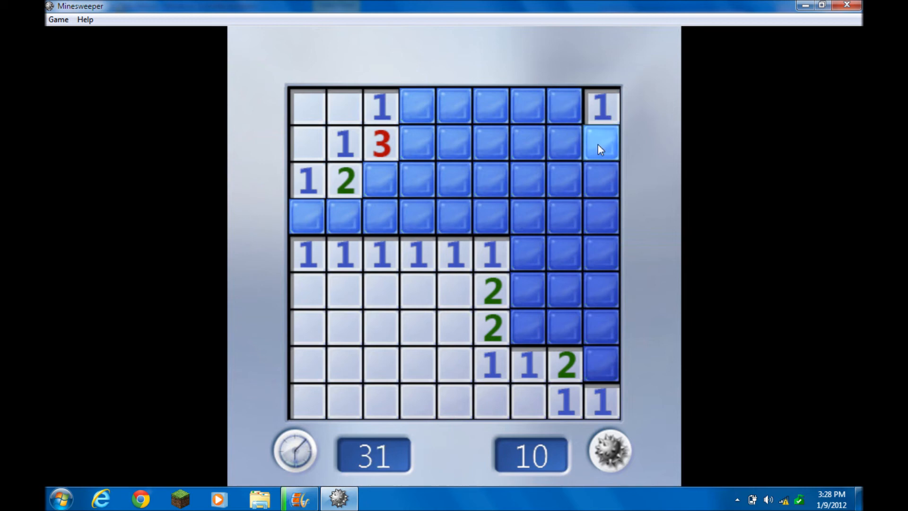
pyautogui.moveTo(602, 107)
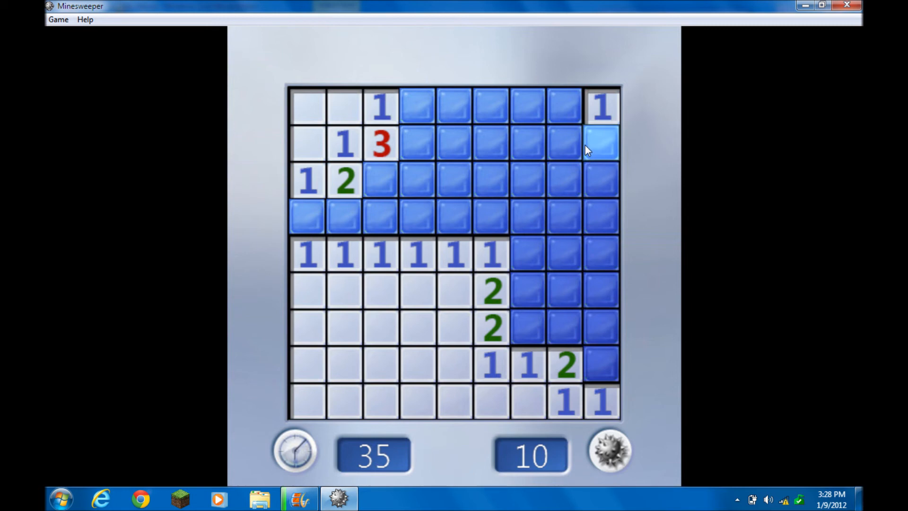
# Step: Flag the mines beside the red 3, lower-right and stacked 3s, and uncover the right-side squares
pyautogui.rightClick(380, 181)
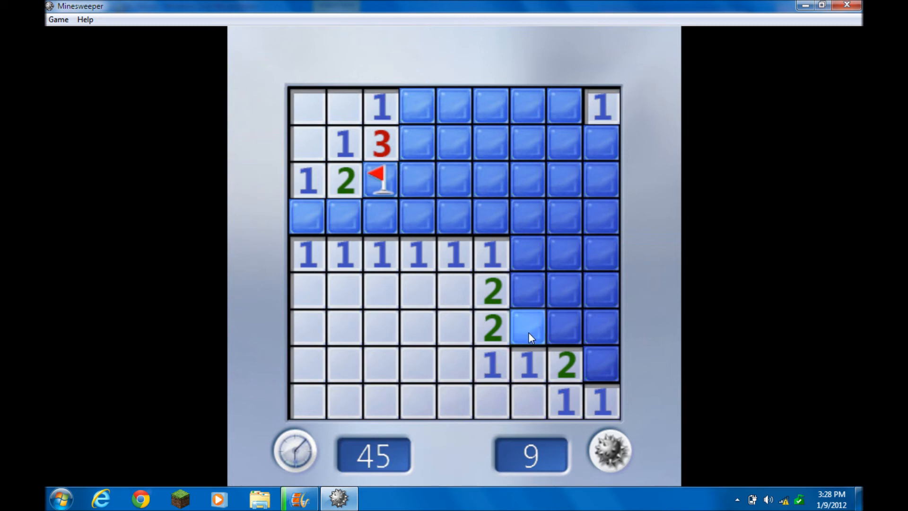
pyautogui.rightClick(527, 327)
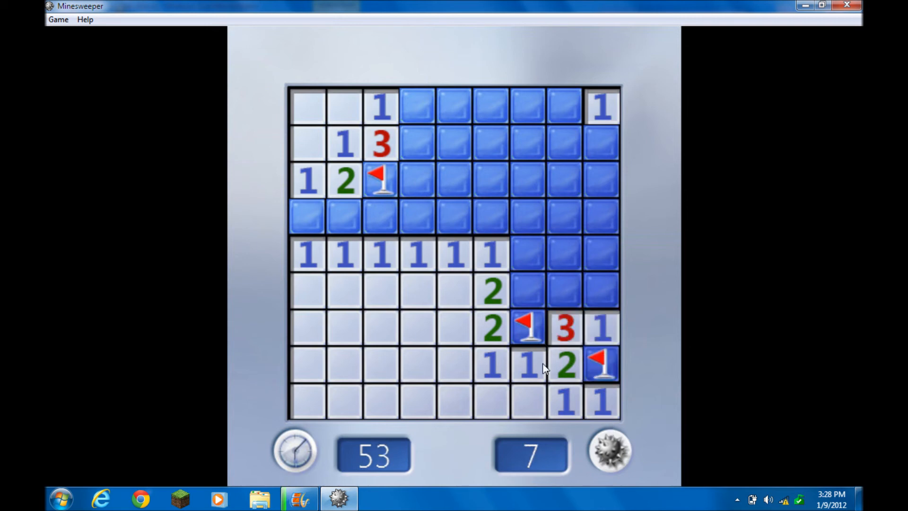
pyautogui.moveTo(585, 382)
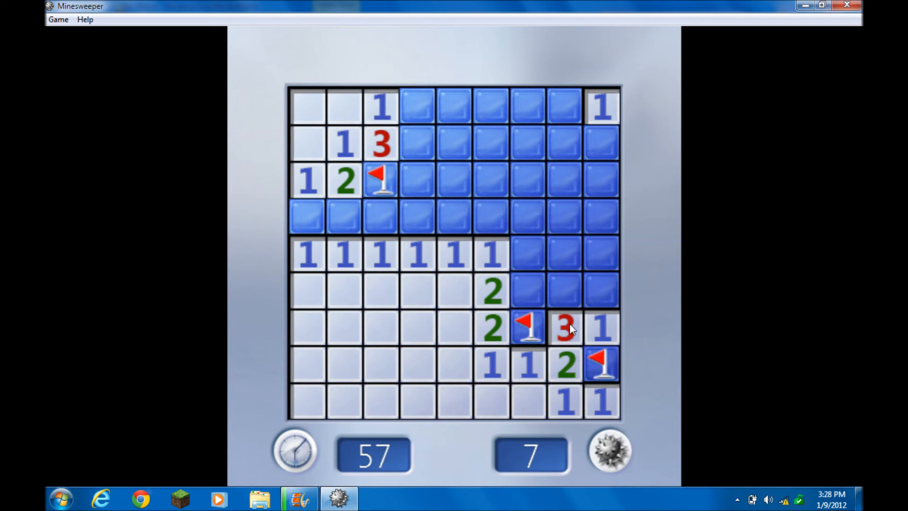
pyautogui.click(565, 292)
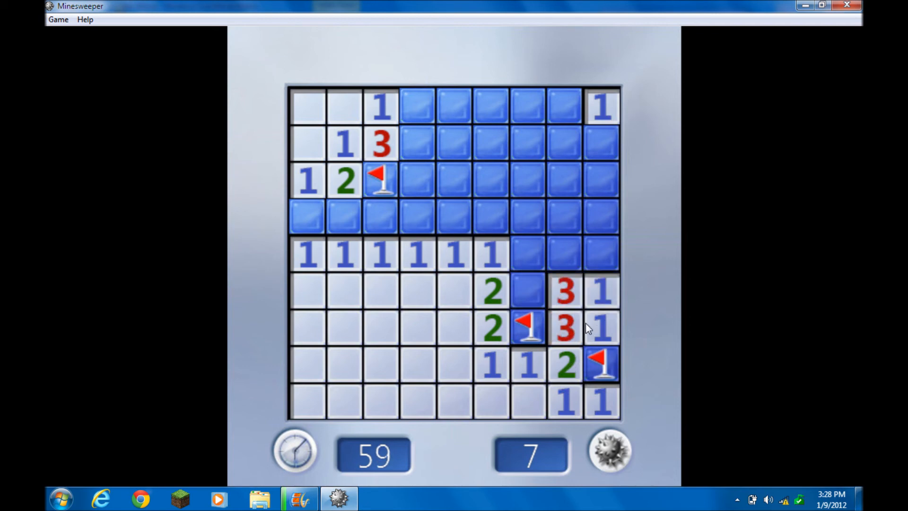
pyautogui.moveTo(539, 379)
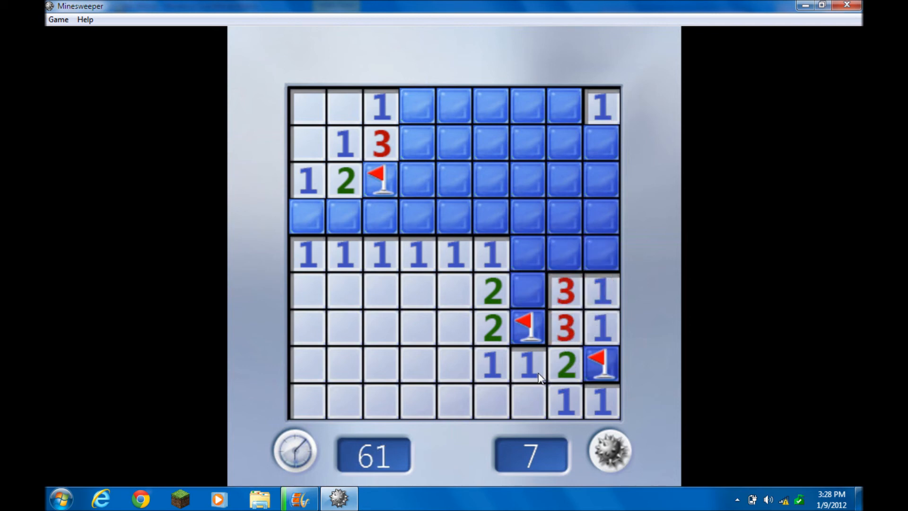
pyautogui.rightClick(527, 289)
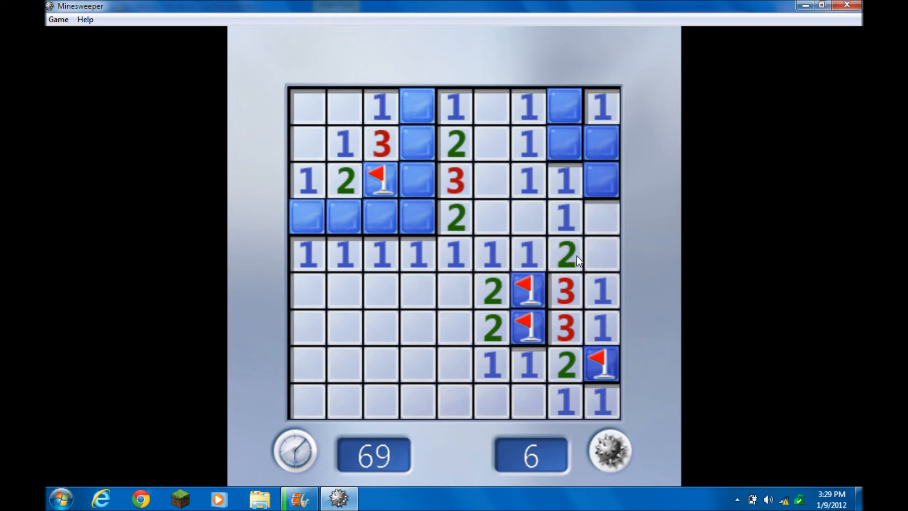
# Step: Flag the last mines on the right edge, upper area and by the top red 3 to win in 90 seconds
pyautogui.rightClick(602, 253)
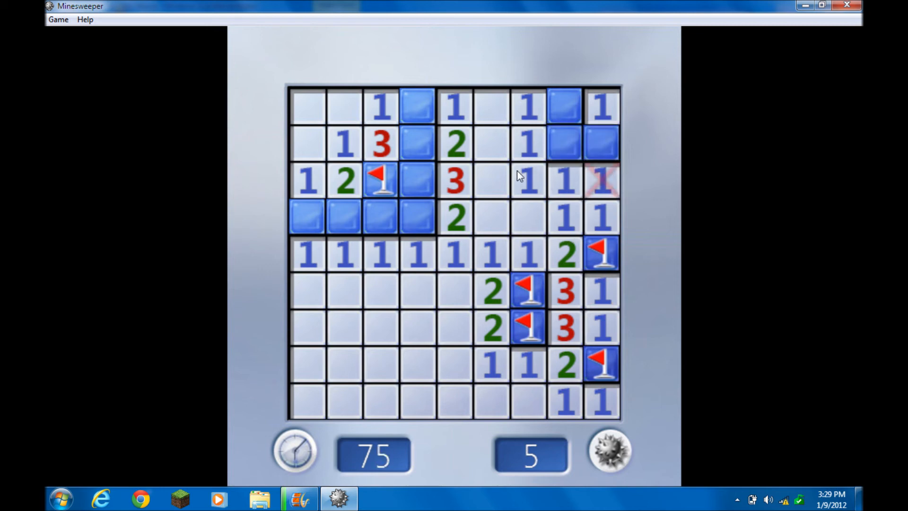
pyautogui.rightClick(565, 143)
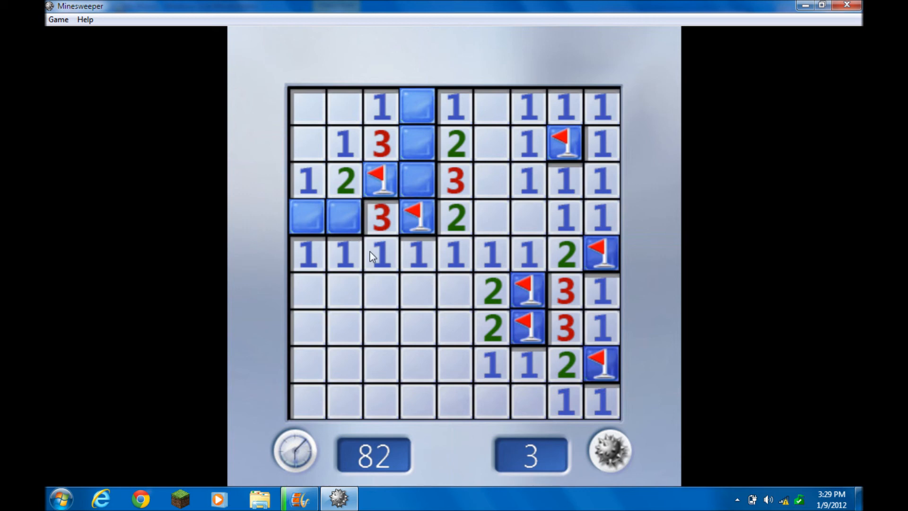
pyautogui.rightClick(307, 217)
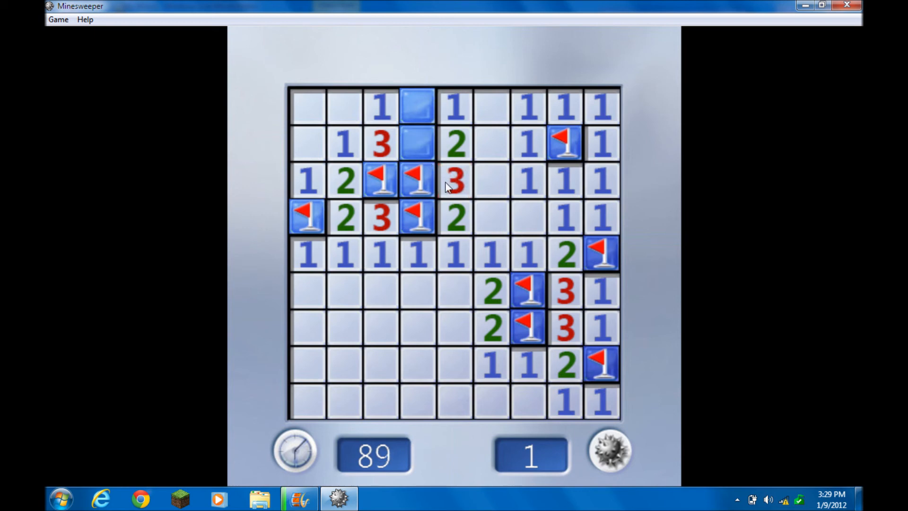
pyautogui.rightClick(417, 143)
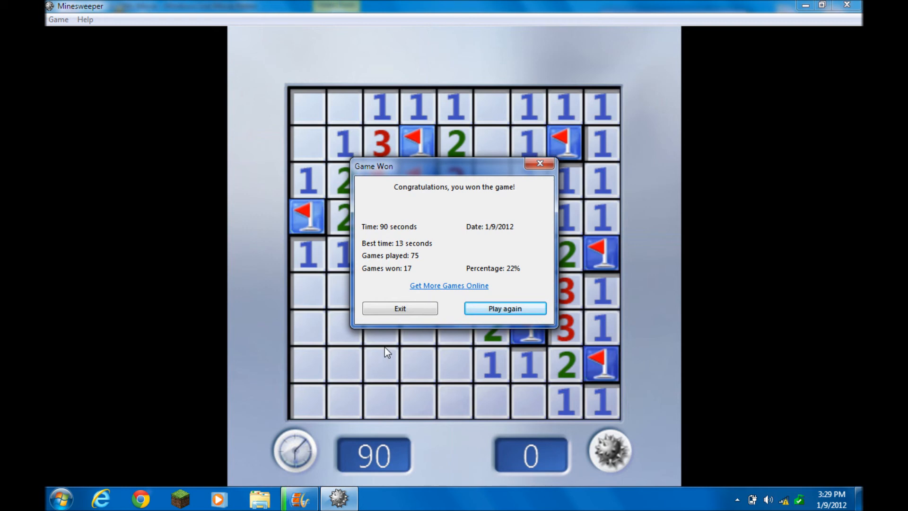
# Step: Play again from the Game Won dialog and uncover most of the new board
pyautogui.click(503, 308)
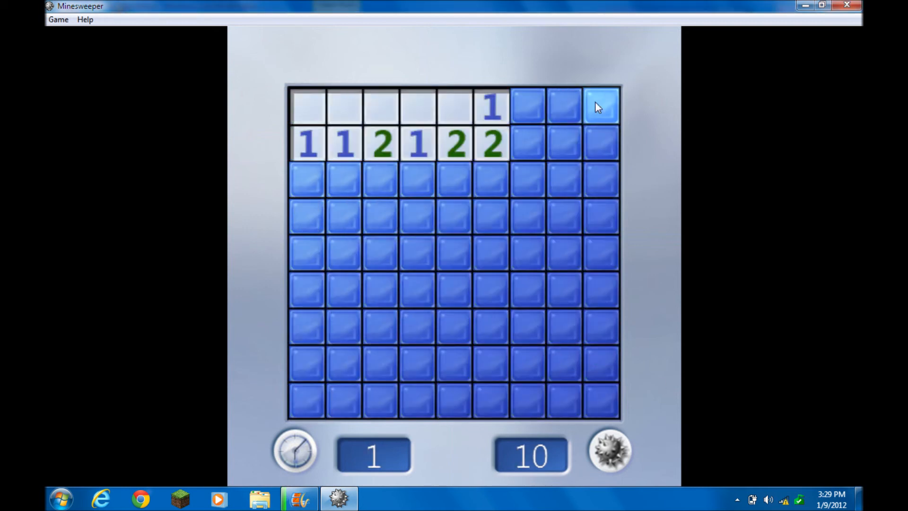
pyautogui.click(601, 106)
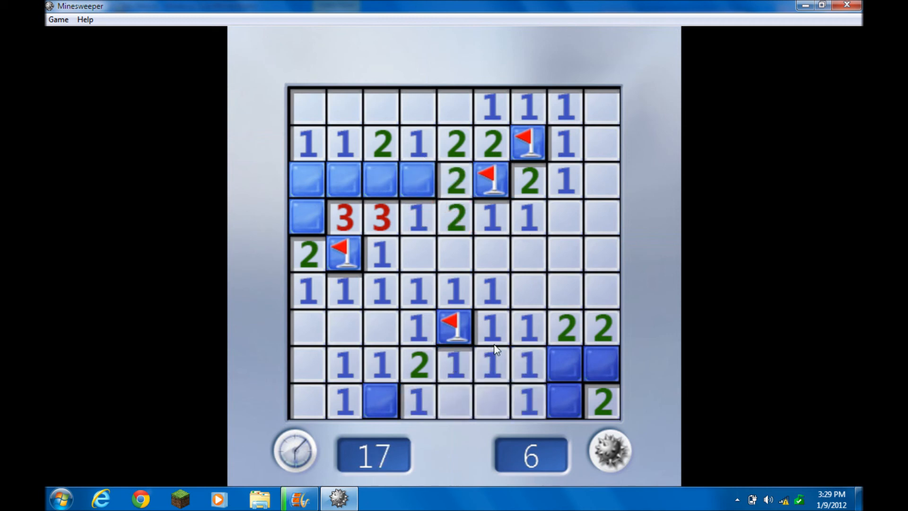
# Step: Flag the bottom-right and left-edge mines and reveal the last safe squares to win in 60 seconds
pyautogui.rightClick(562, 365)
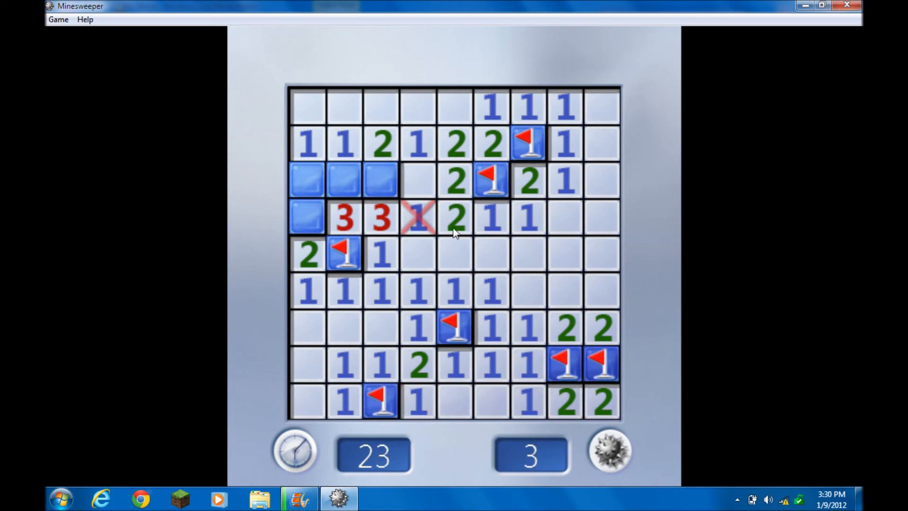
pyautogui.click(417, 217)
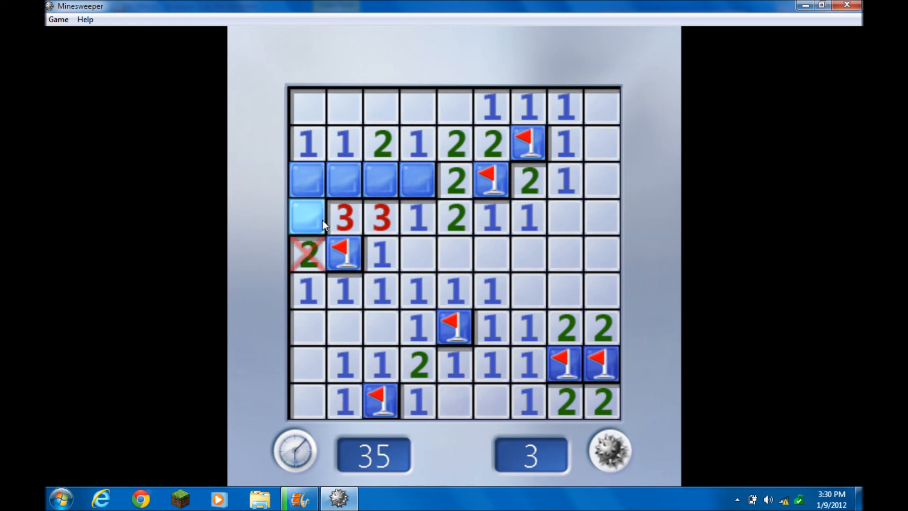
pyautogui.rightClick(307, 217)
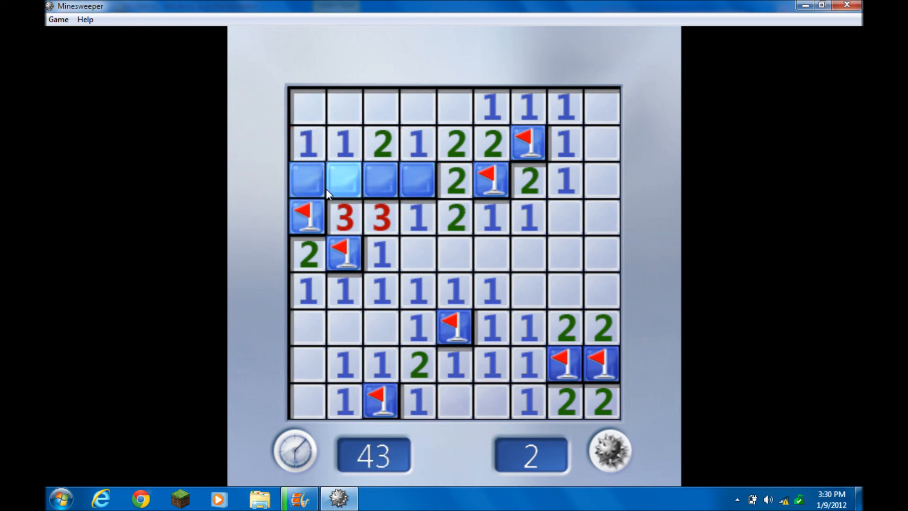
pyautogui.moveTo(397, 180)
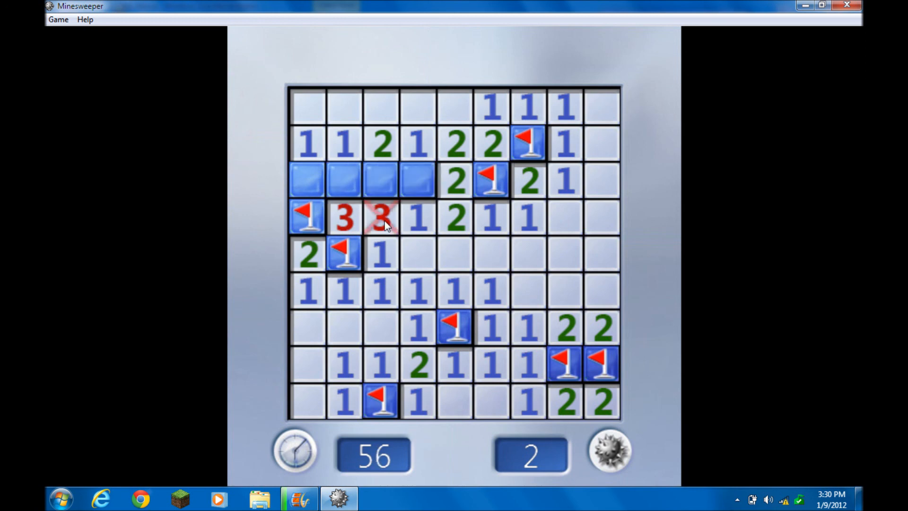
pyautogui.click(306, 182)
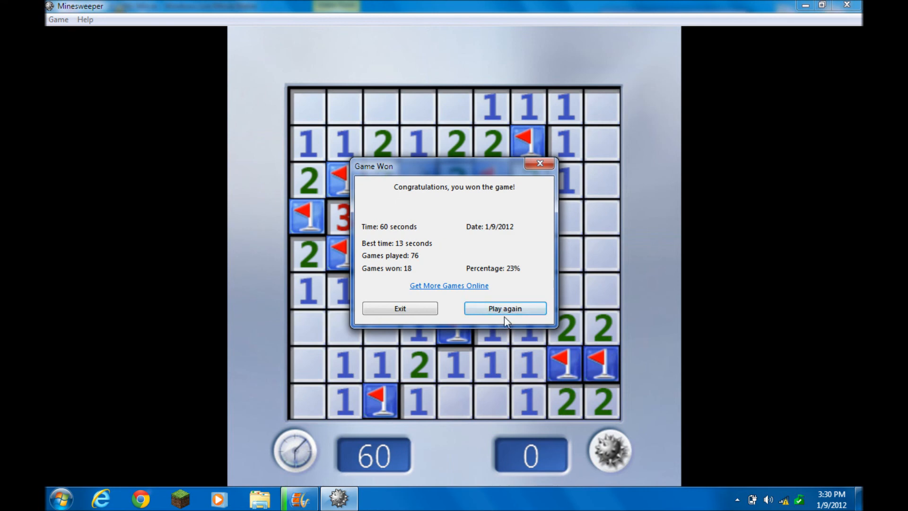
# Step: Play again, open a large area of the fresh board, then leave Minesweeper for the desktop
pyautogui.click(503, 308)
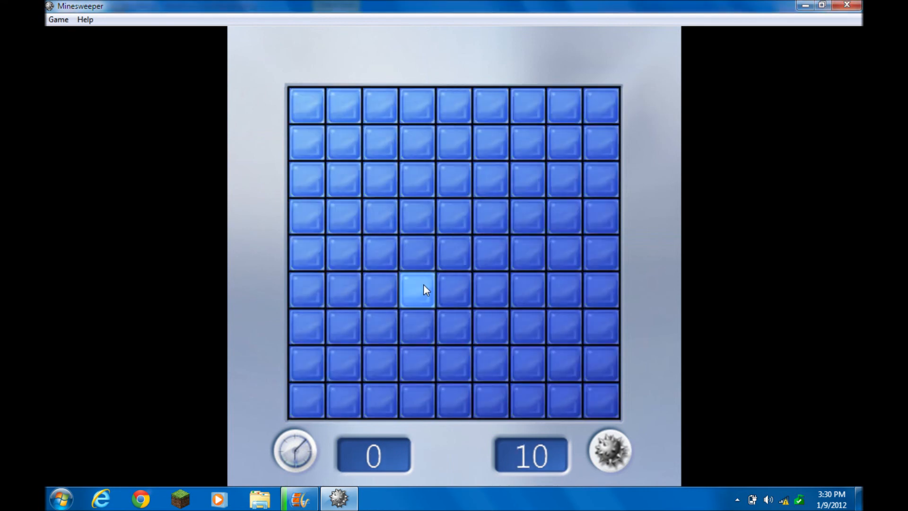
pyautogui.click(420, 290)
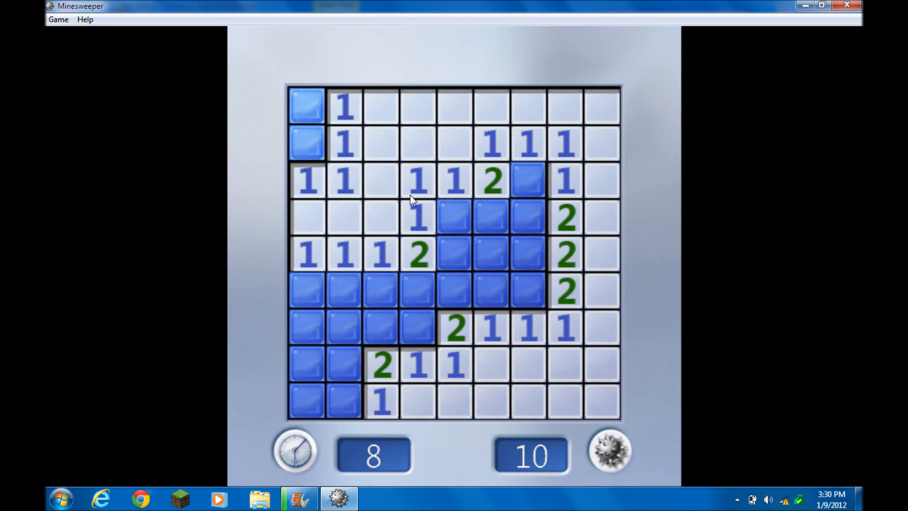
pyautogui.moveTo(423, 235)
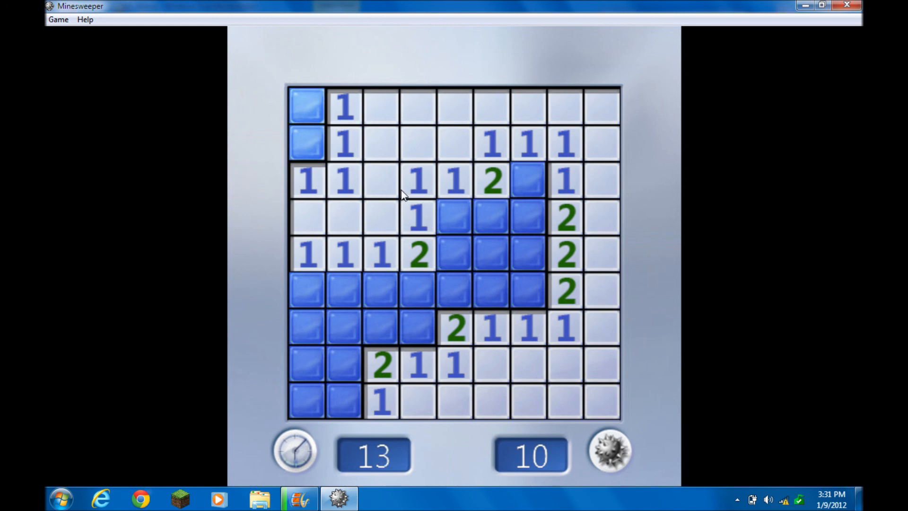
pyautogui.moveTo(404, 250)
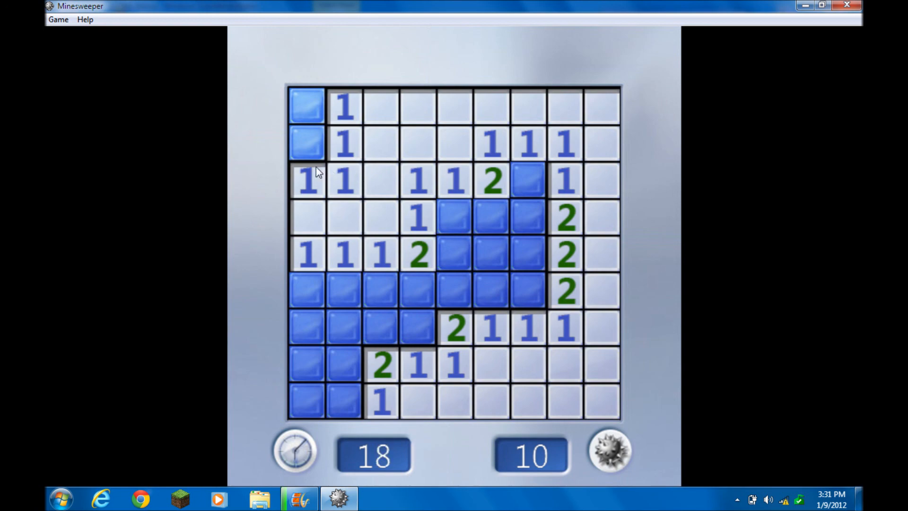
pyautogui.rightClick(307, 142)
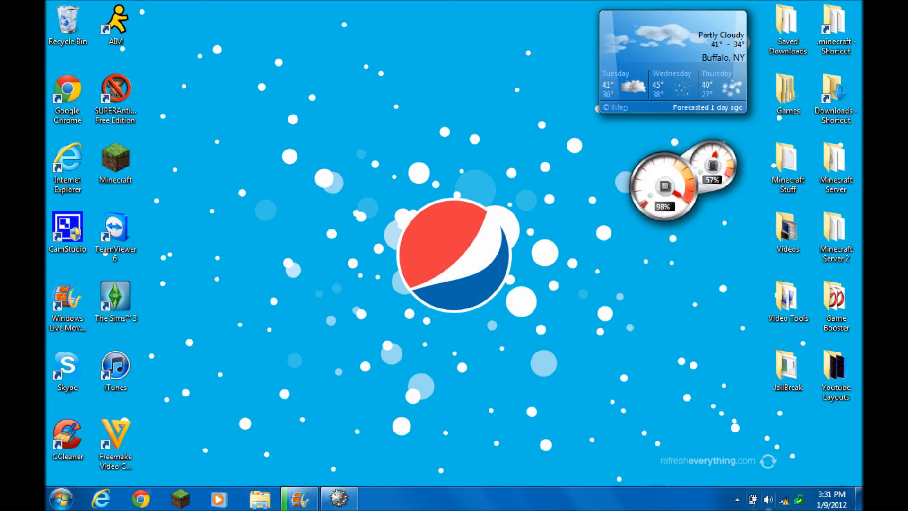
pyautogui.click(736, 498)
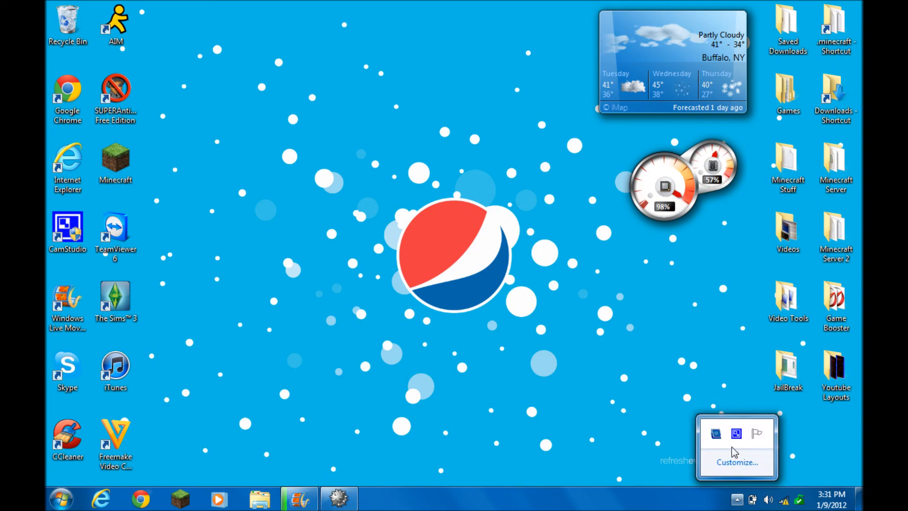